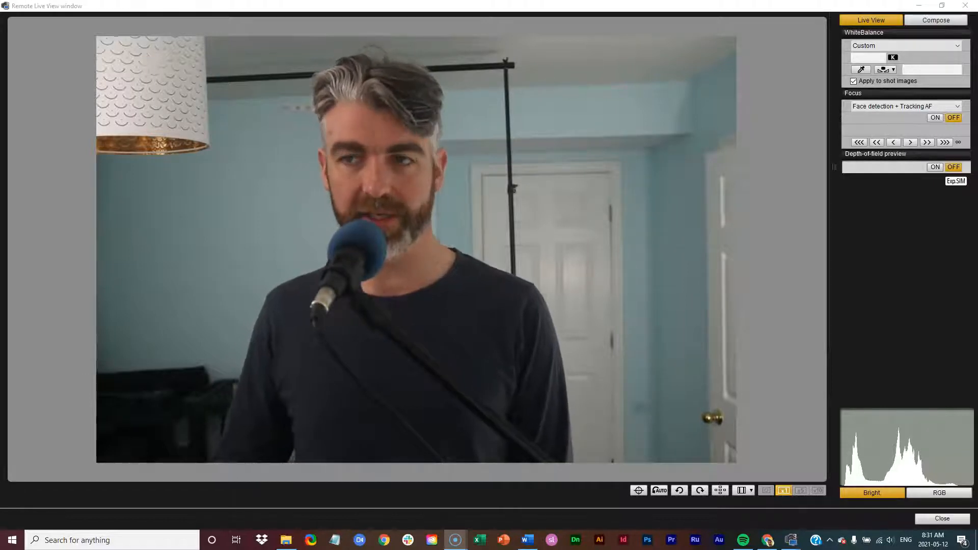
- Generate fifteen paragraphs of Lorem ipsum by entering =lorem() on the blank page
click(526, 540)
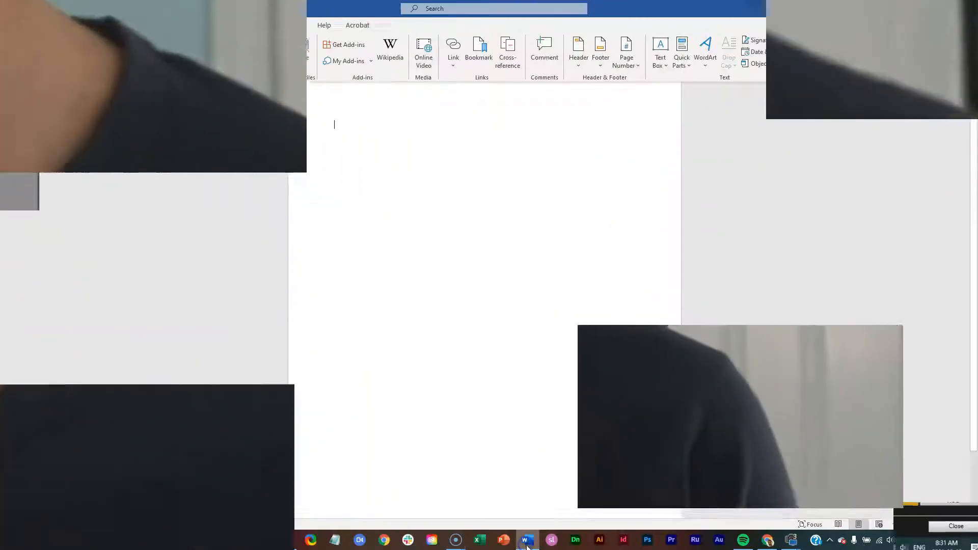
click(526, 540)
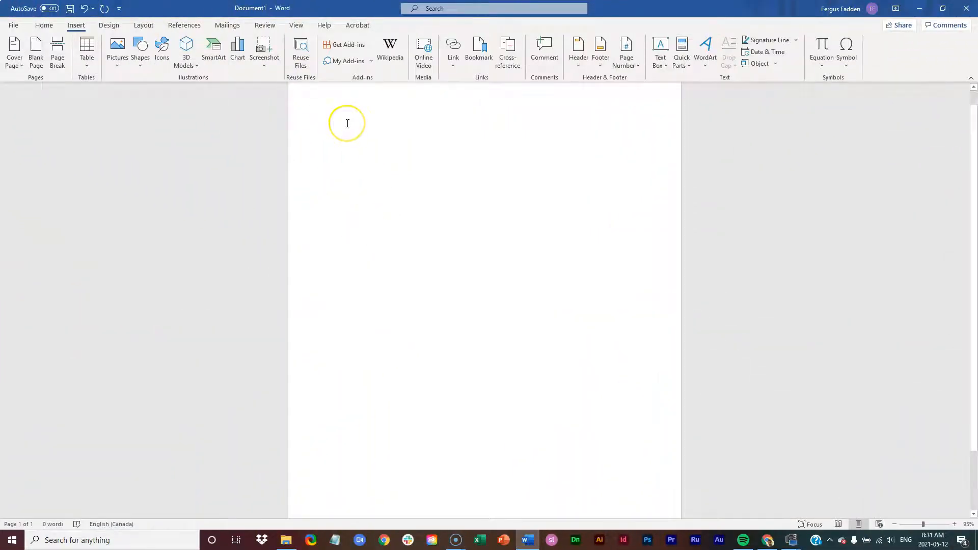
text(=)
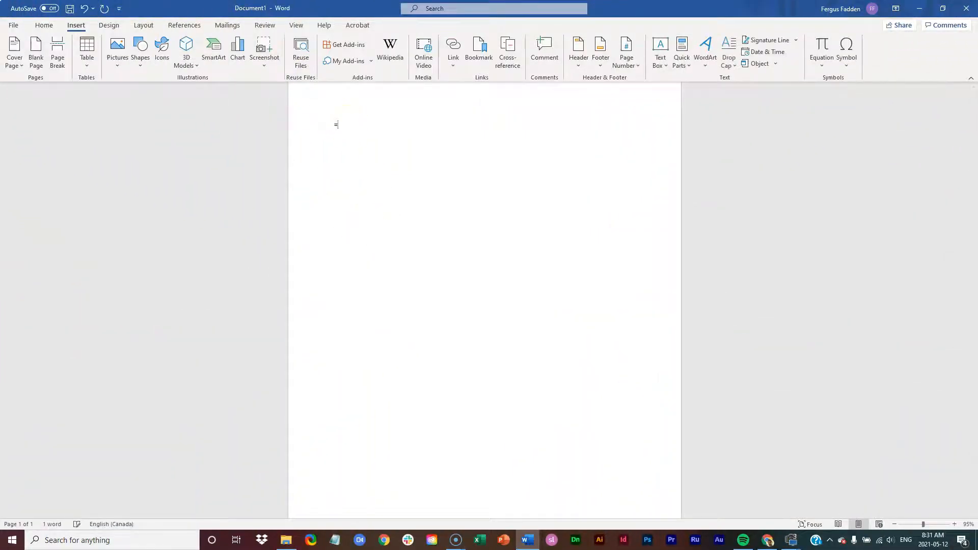
text(=lorem()
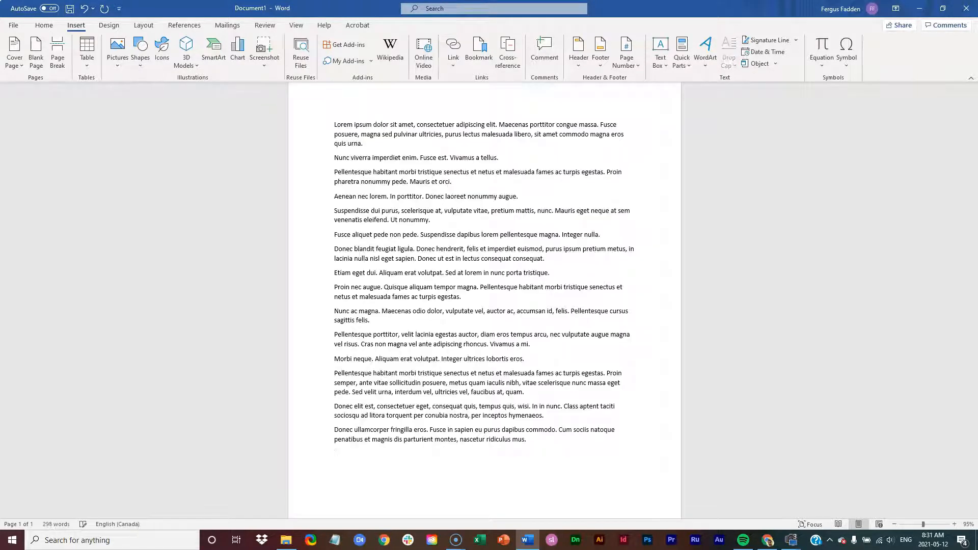
- Choose the pexels-max-ravier-3331094 ocean photo from This Device for insertion
click(44, 24)
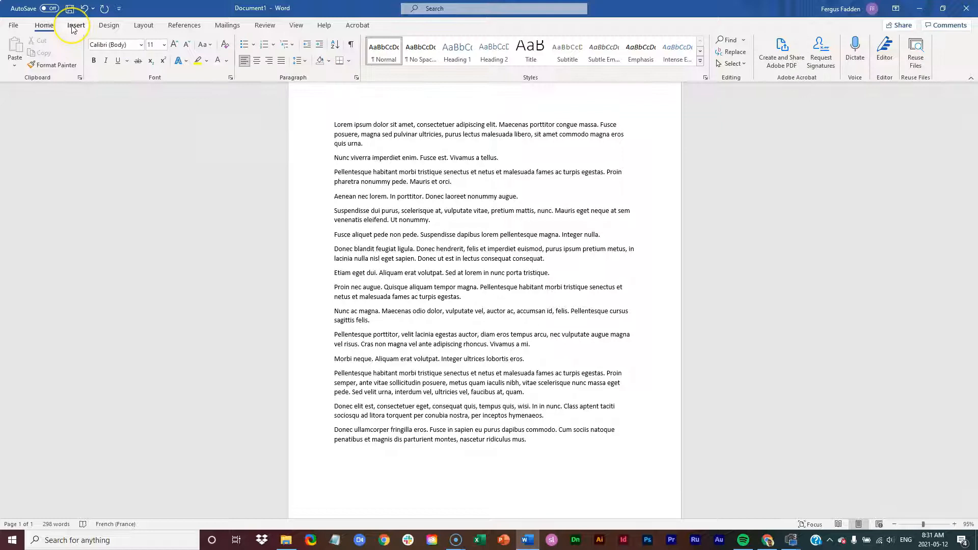
click(74, 25)
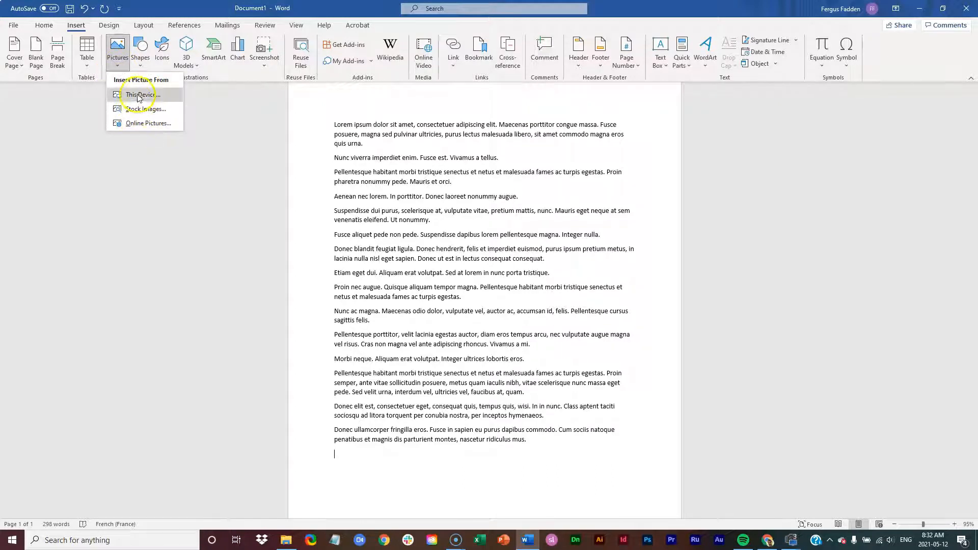
mouse_move(143, 94)
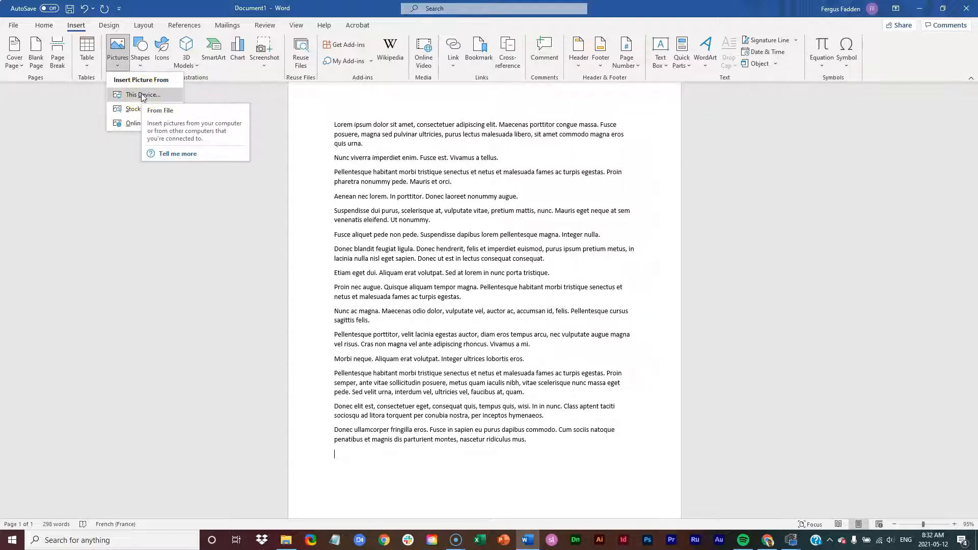
click(143, 95)
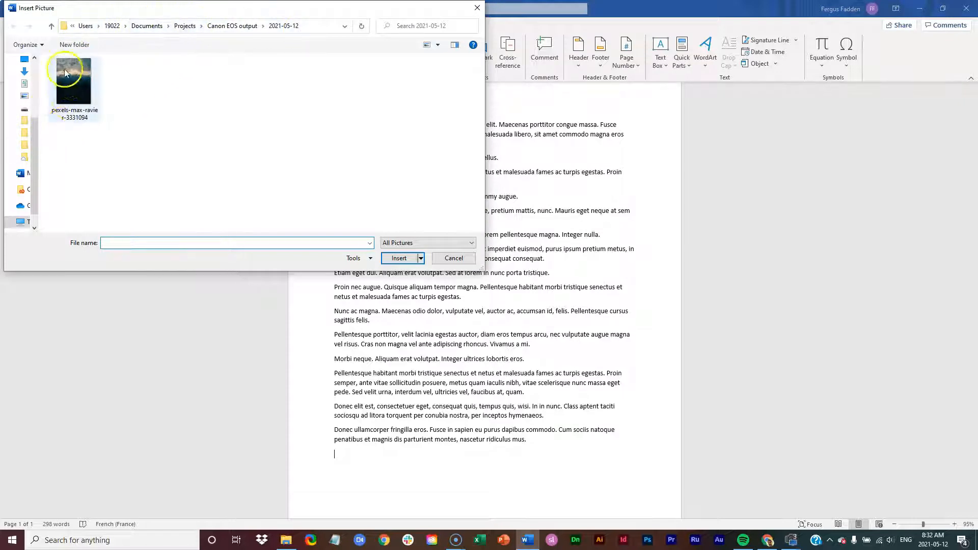
mouse_move(75, 88)
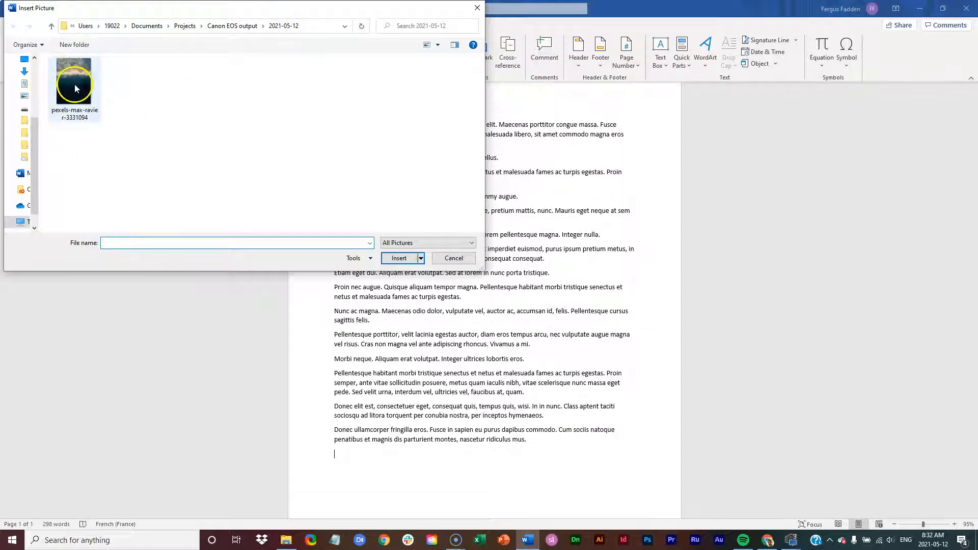
click(73, 84)
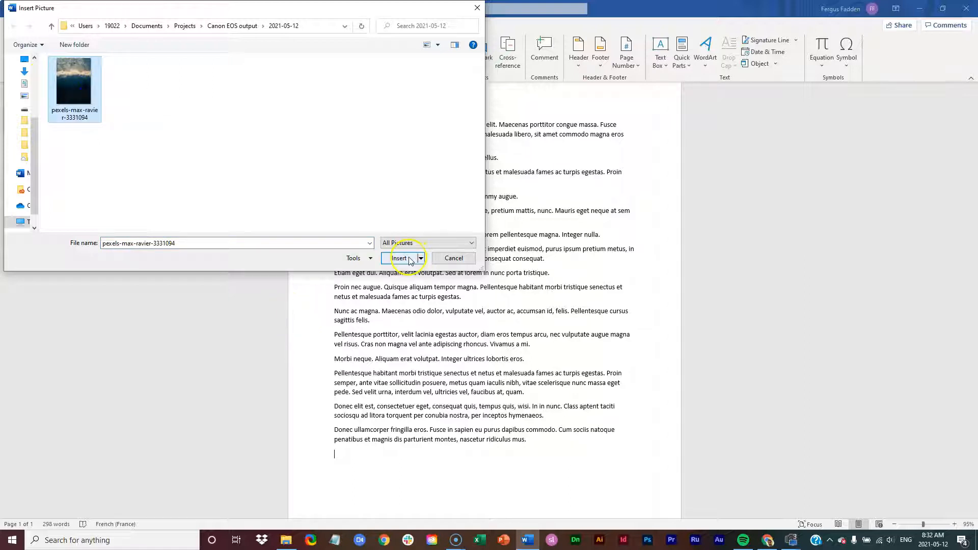
mouse_move(369, 273)
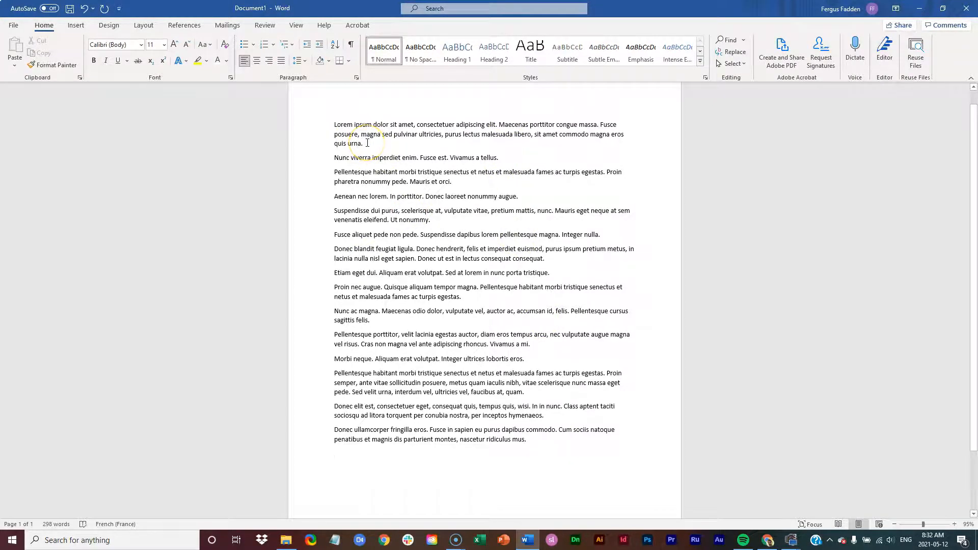
- Insert the ocean-wave photo after the first paragraph and review how it fills page two
click(365, 142)
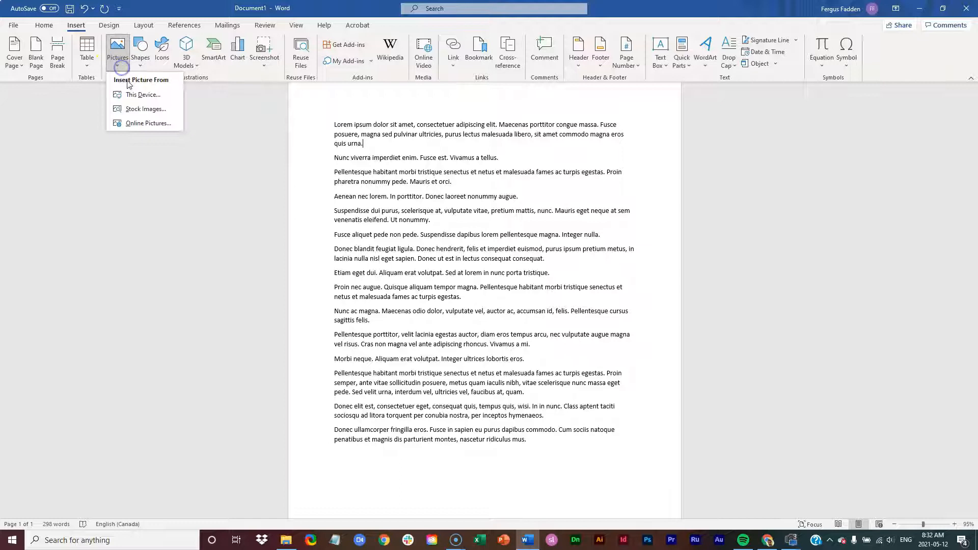
click(142, 95)
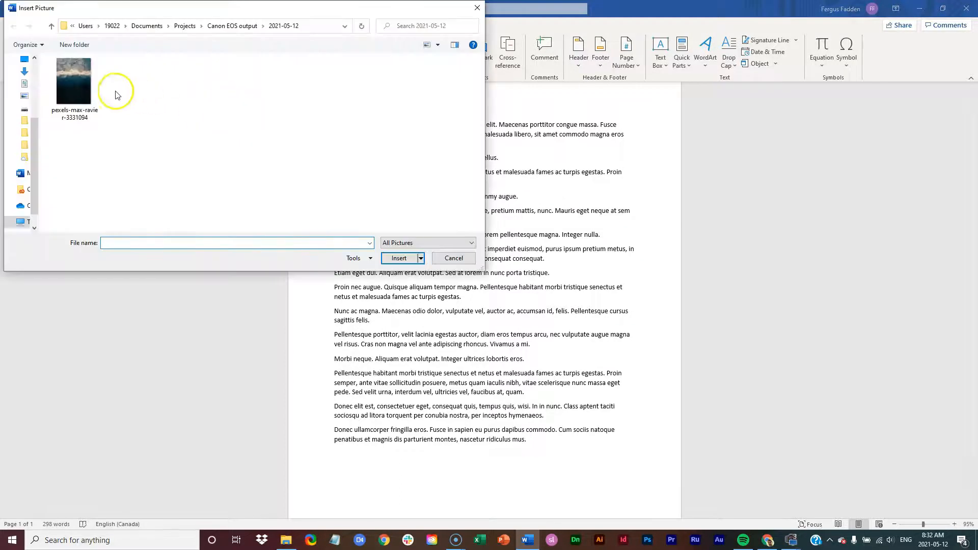
click(452, 257)
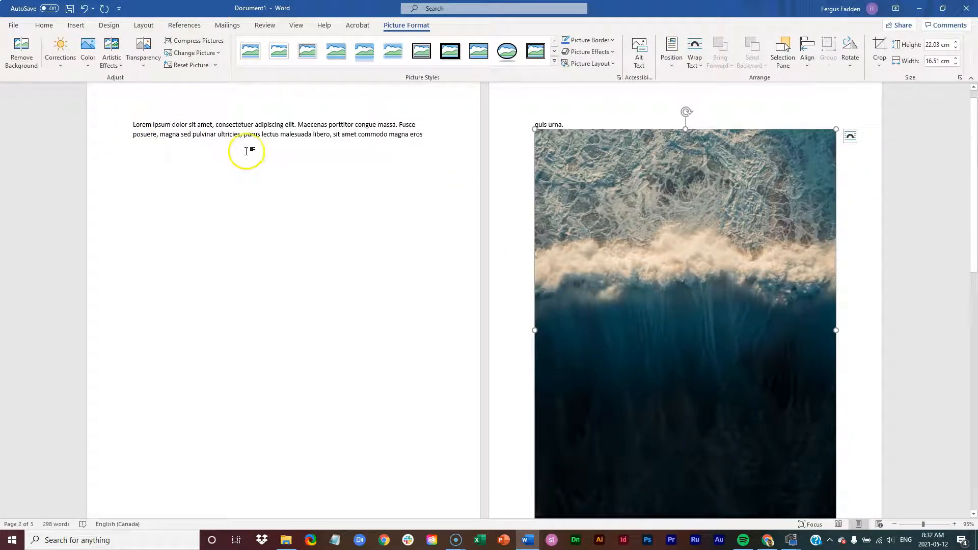
mouse_move(579, 202)
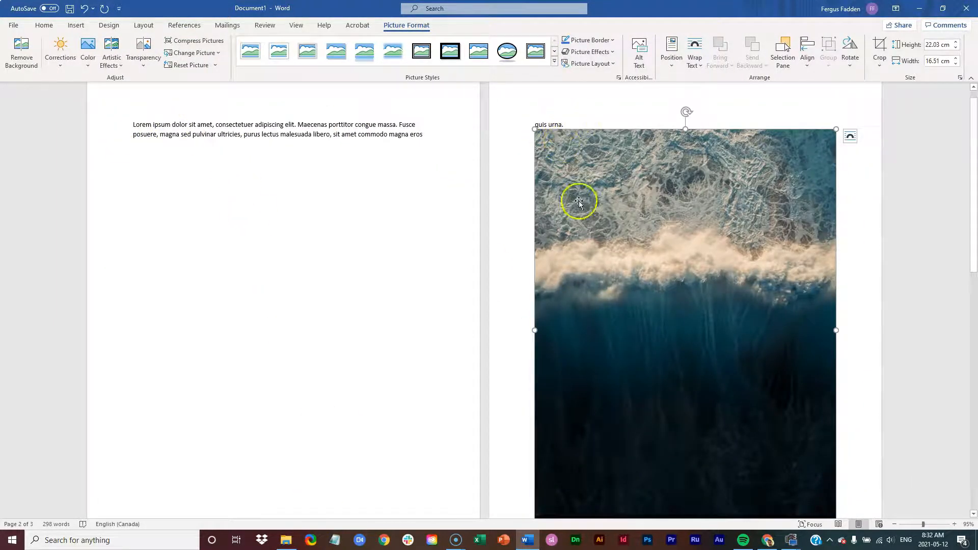
scroll(down, 3)
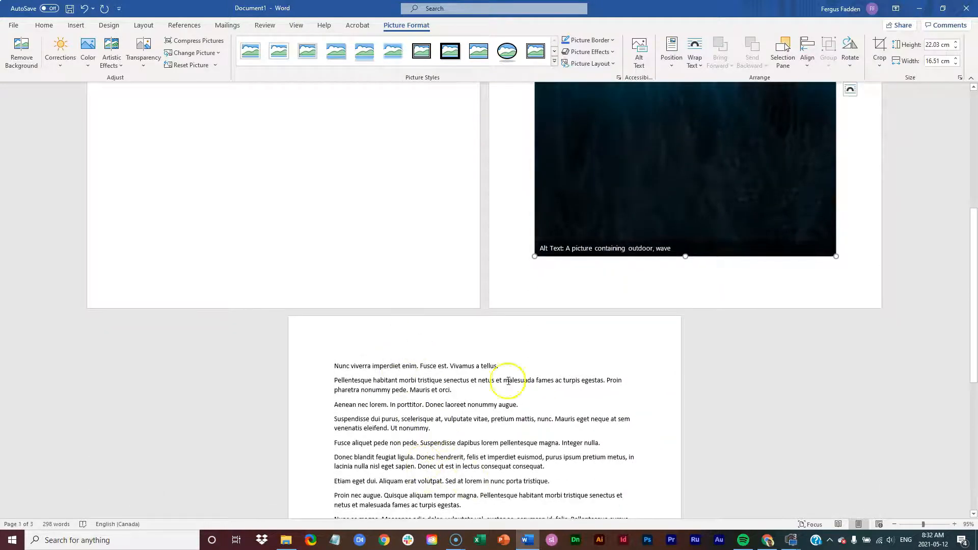
scroll(up, 3)
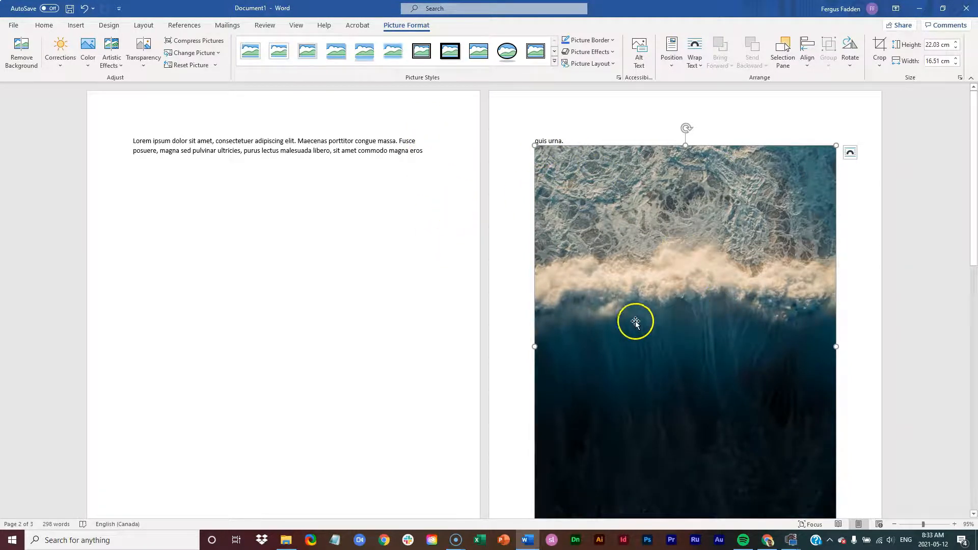
mouse_move(535, 152)
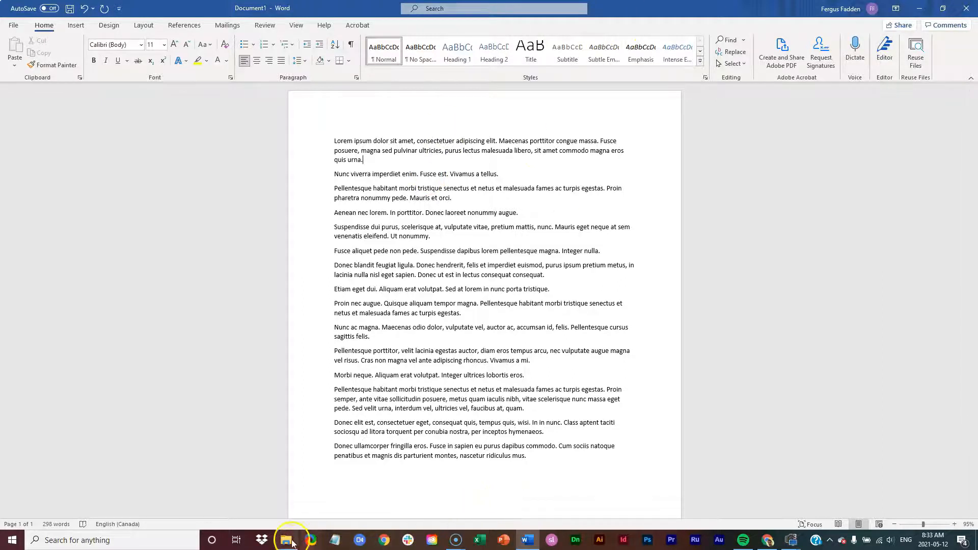
- Show the 2021-05-12 folder holding the ocean photo in File Explorer
click(288, 540)
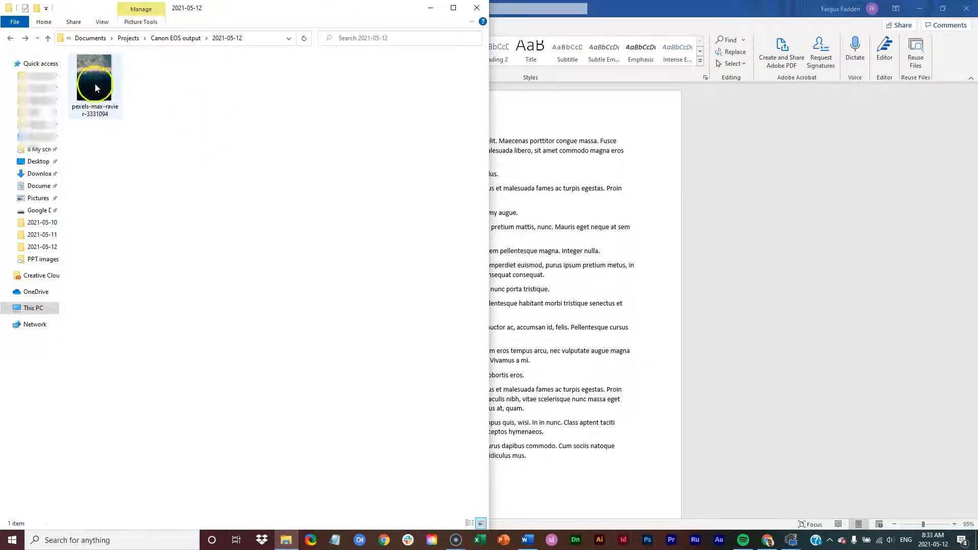
mouse_move(95, 82)
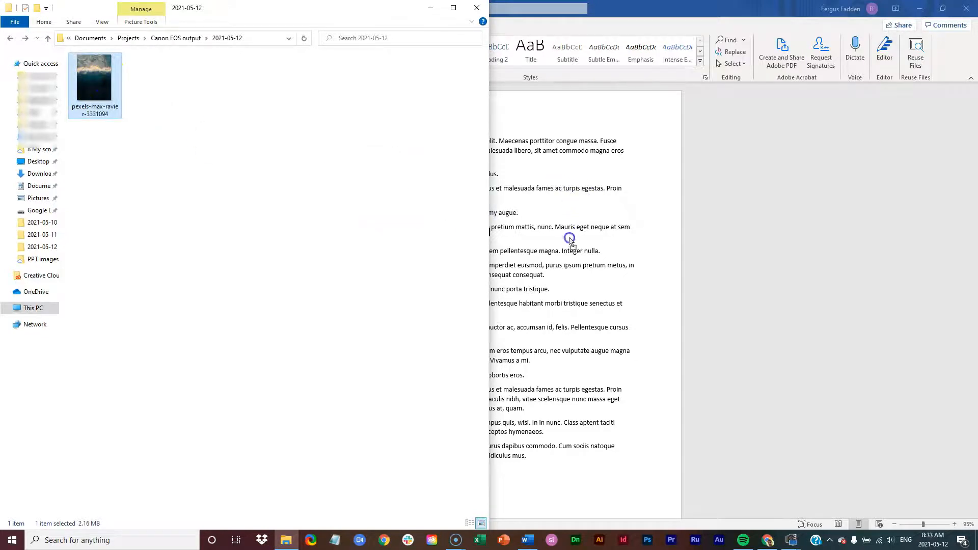
mouse_move(538, 206)
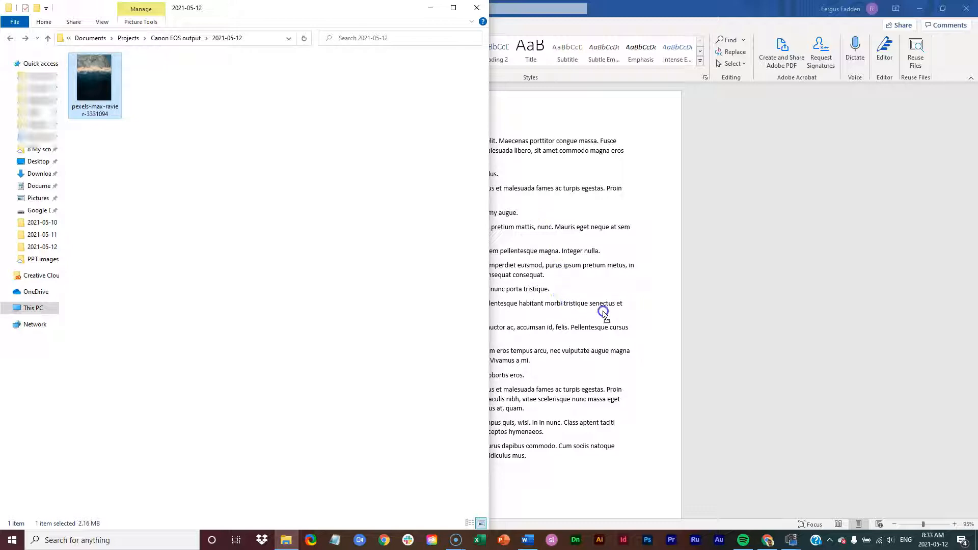
mouse_move(562, 256)
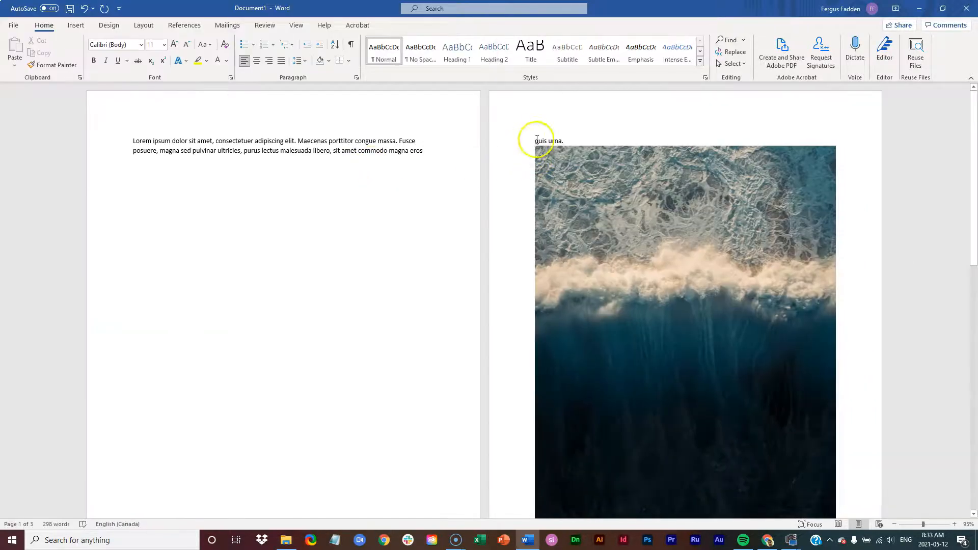
- Scroll to page two and select the ocean-wave photo below the first paragraph
scroll(down, 3)
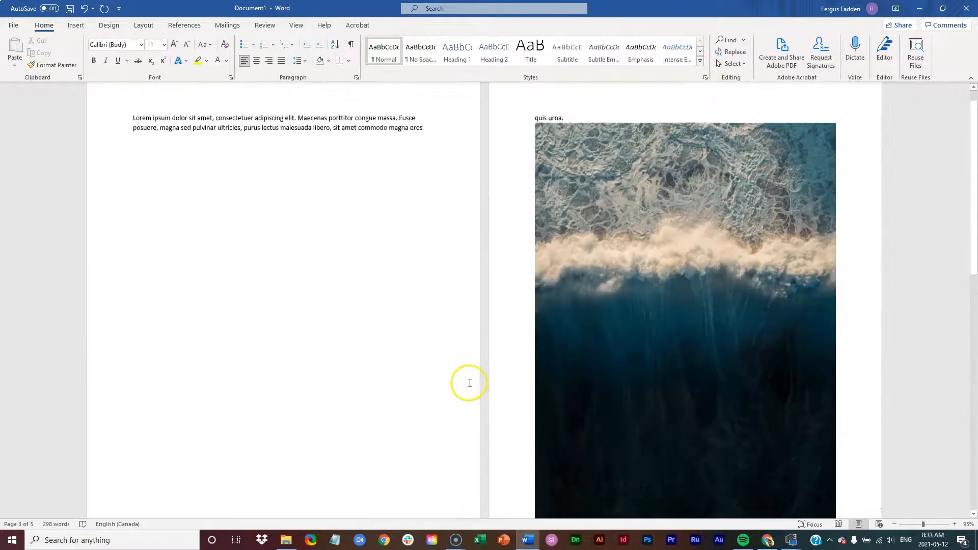
scroll(up, 3)
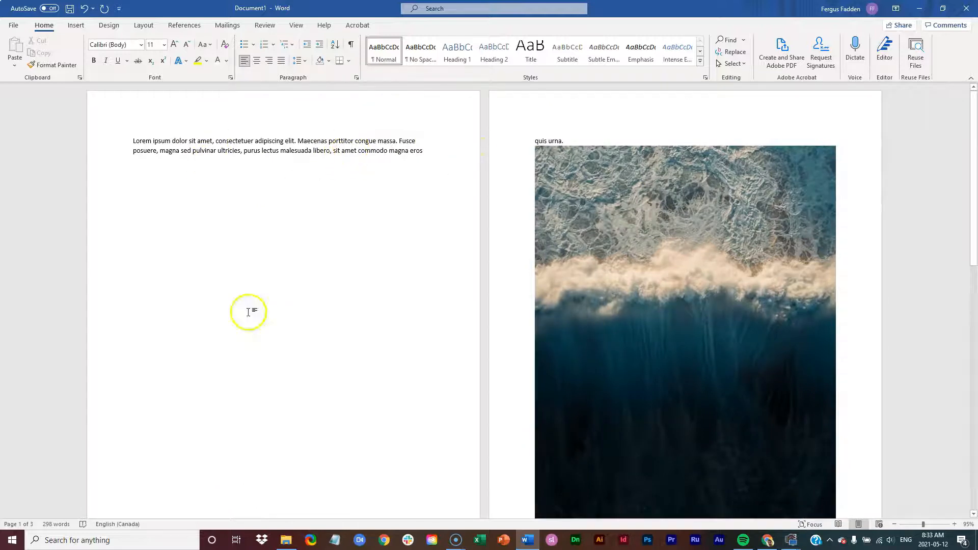
scroll(down, 3)
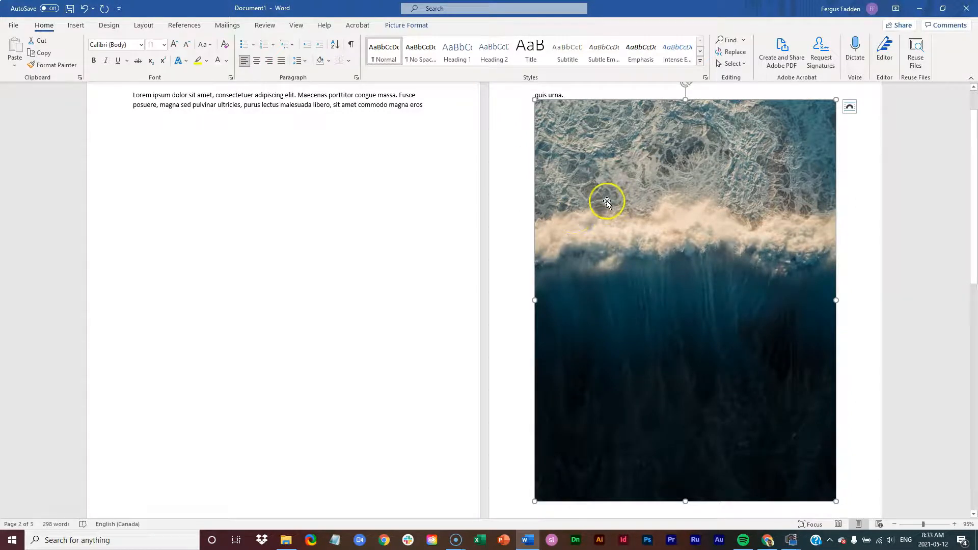
mouse_move(424, 112)
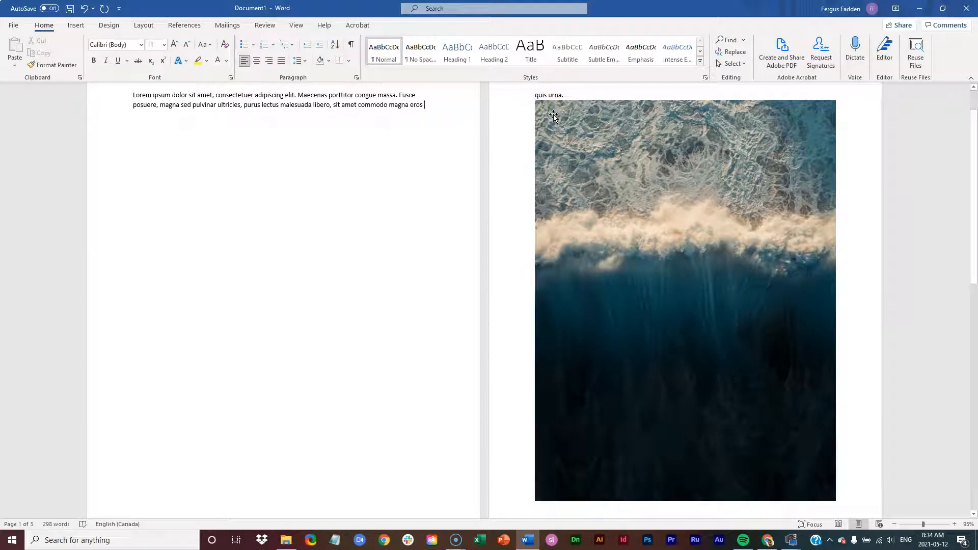
click(579, 340)
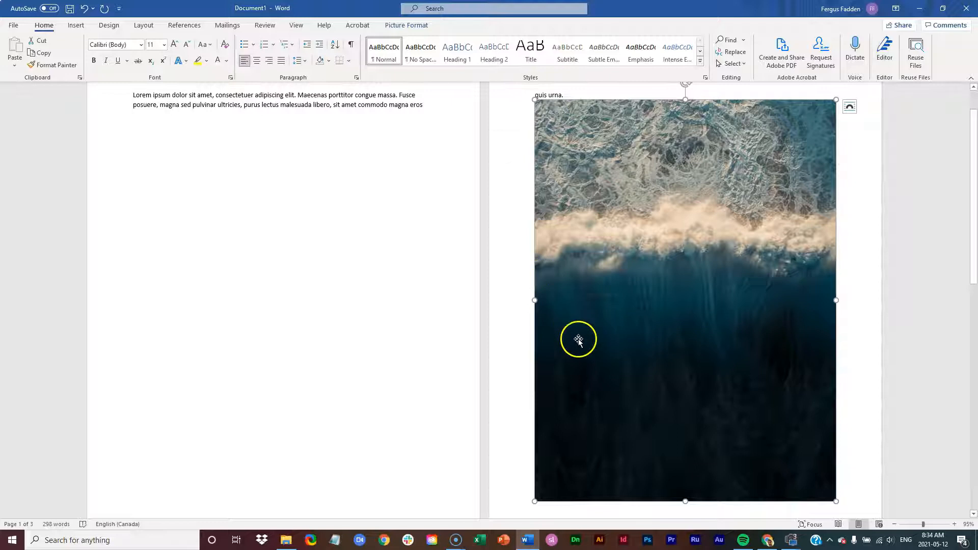
mouse_move(812, 188)
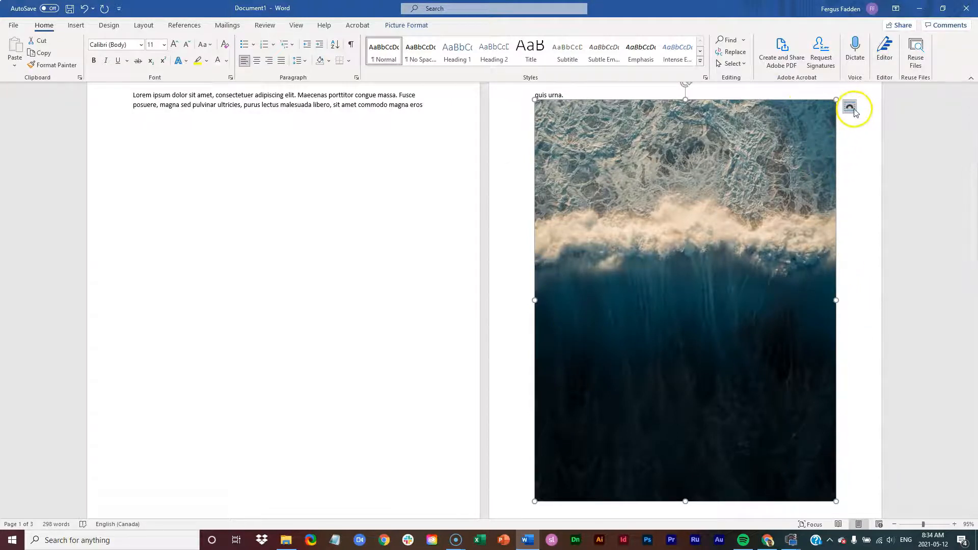
mouse_move(850, 107)
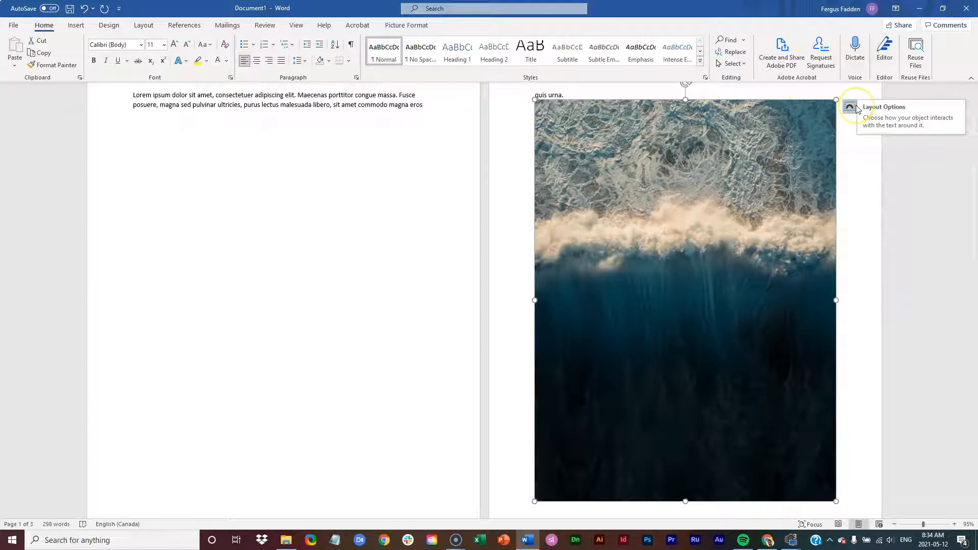
- Switch the photo from In Line with Text to Square wrapping via Layout Options
click(850, 107)
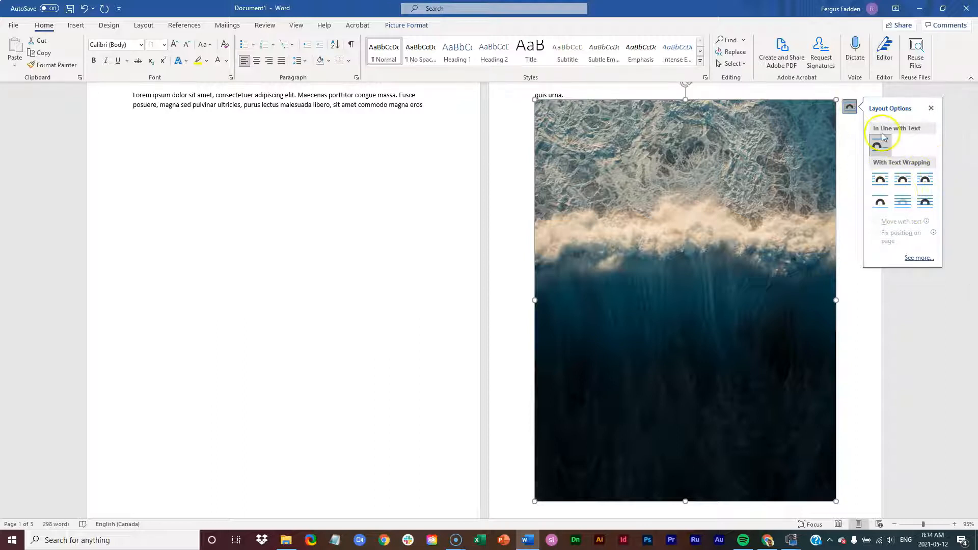
mouse_move(881, 146)
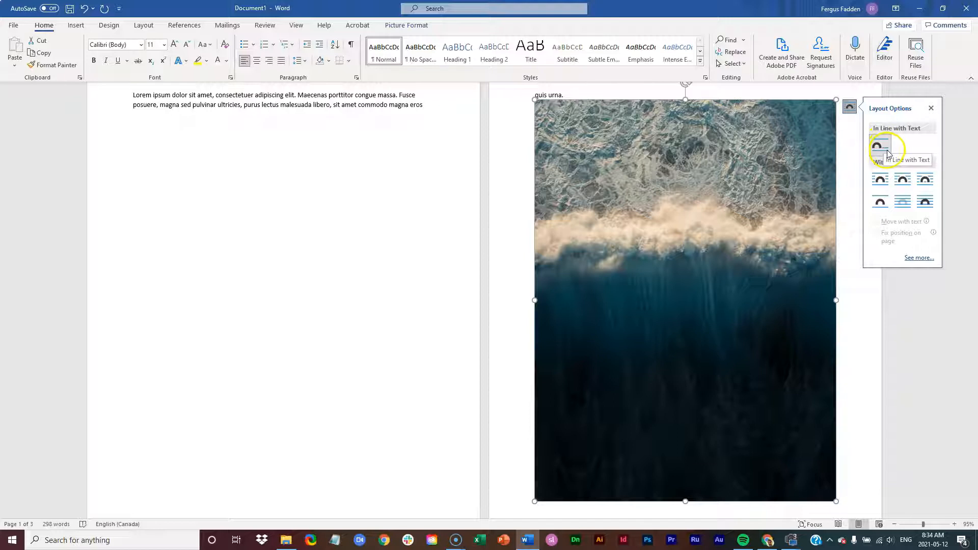
click(880, 144)
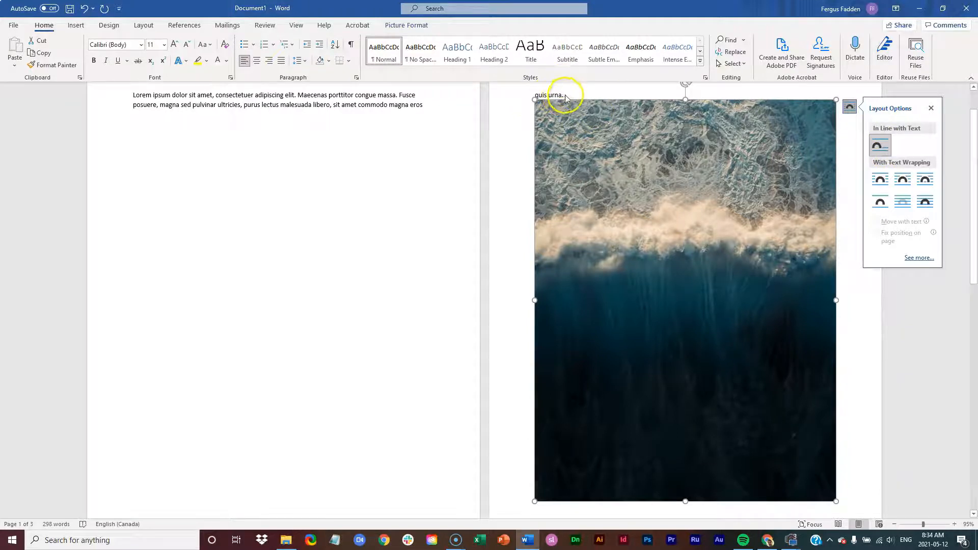
mouse_move(565, 163)
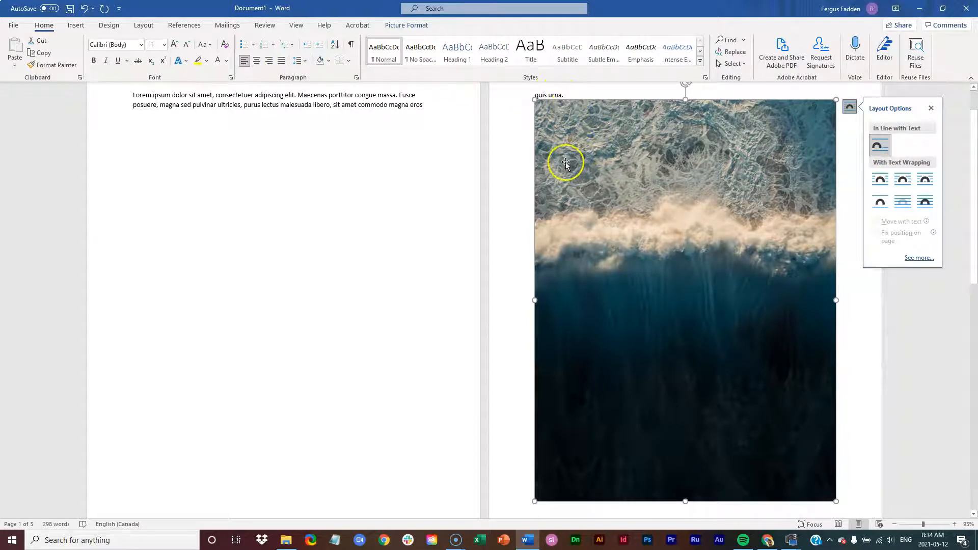
mouse_move(503, 173)
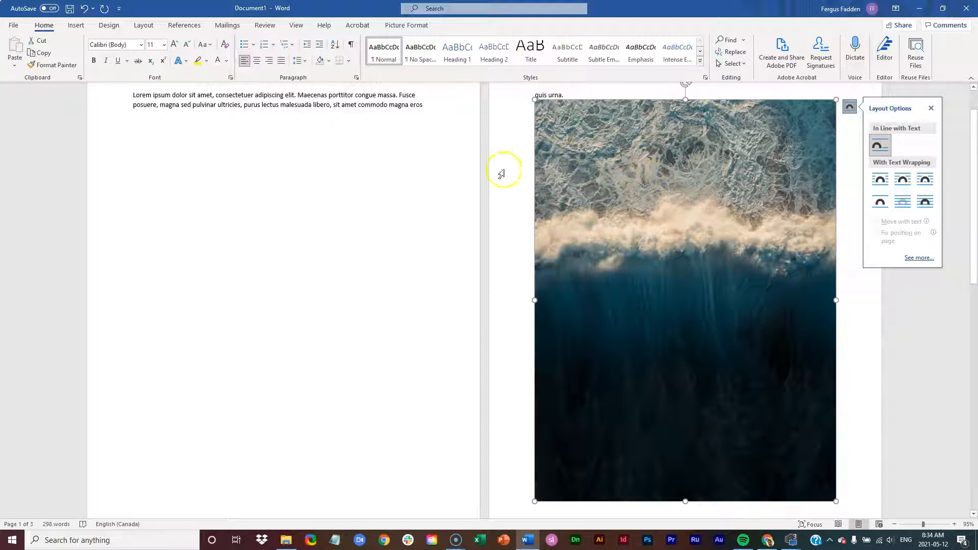
click(879, 180)
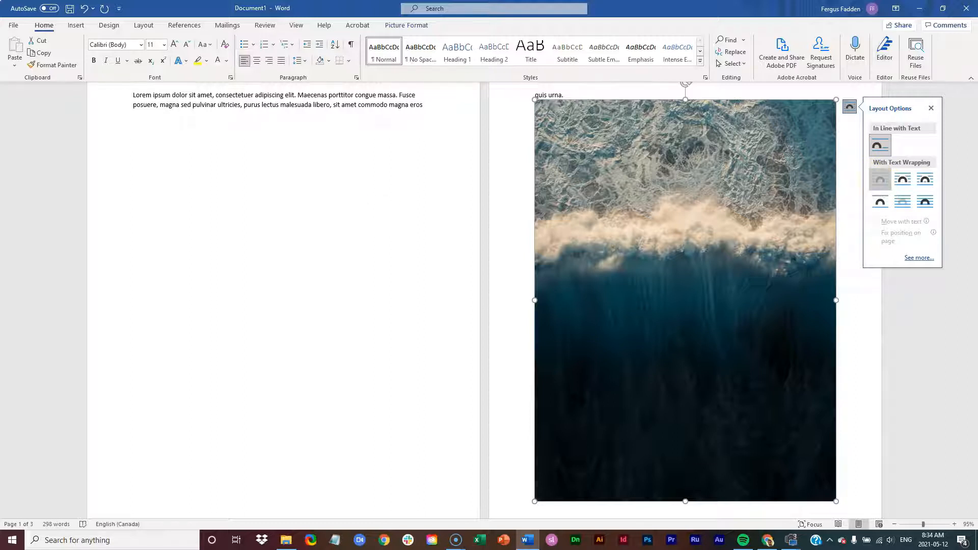
click(879, 180)
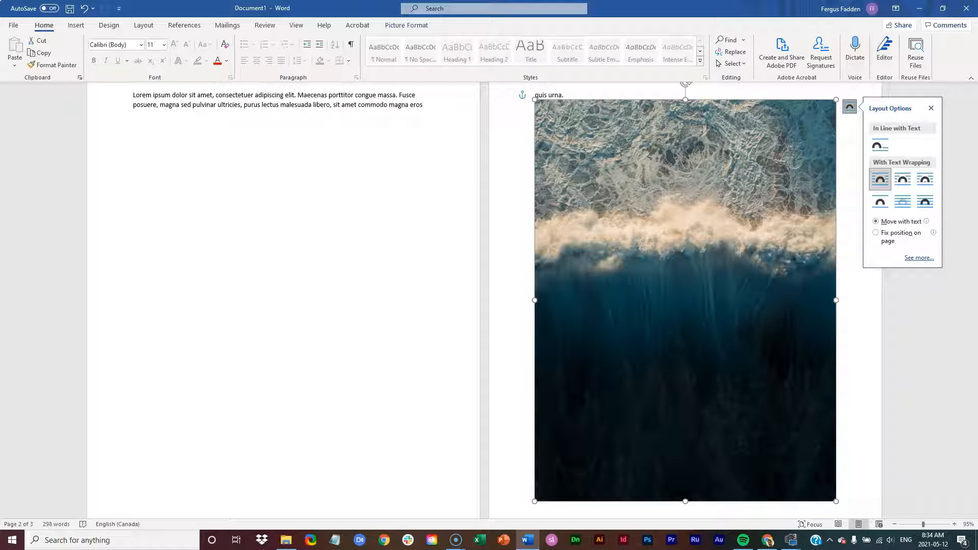
click(880, 179)
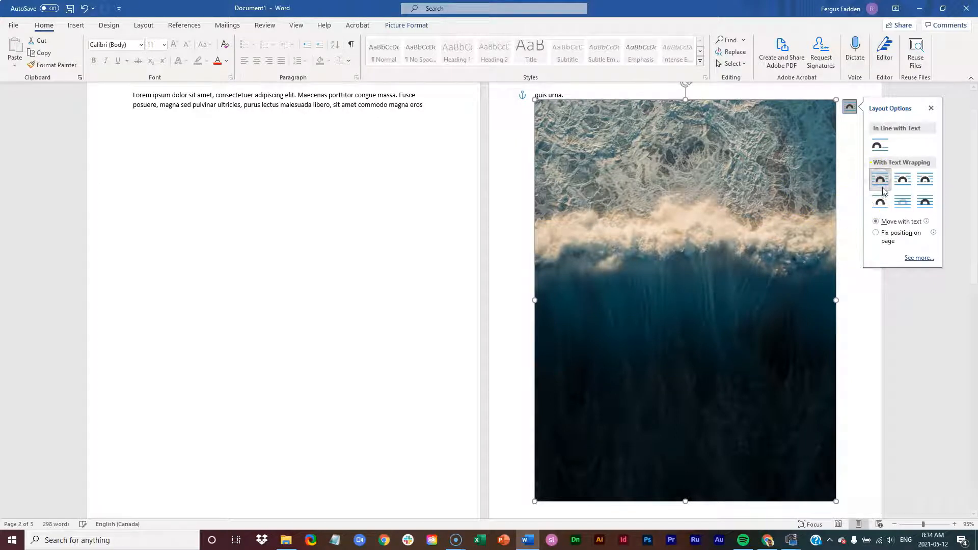
- Close Layout Options, leaving the square-wrapped photo beside a narrow text column on page one
click(902, 179)
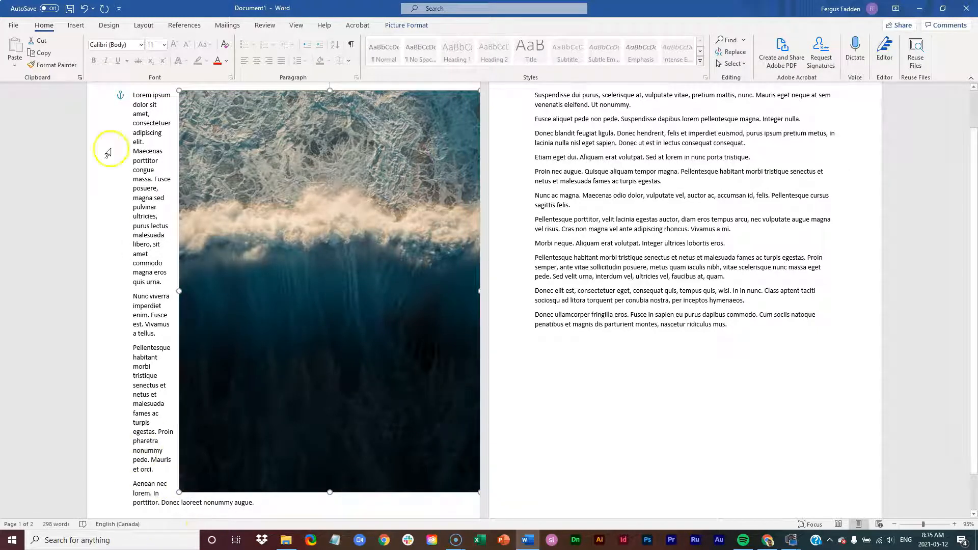
mouse_move(279, 487)
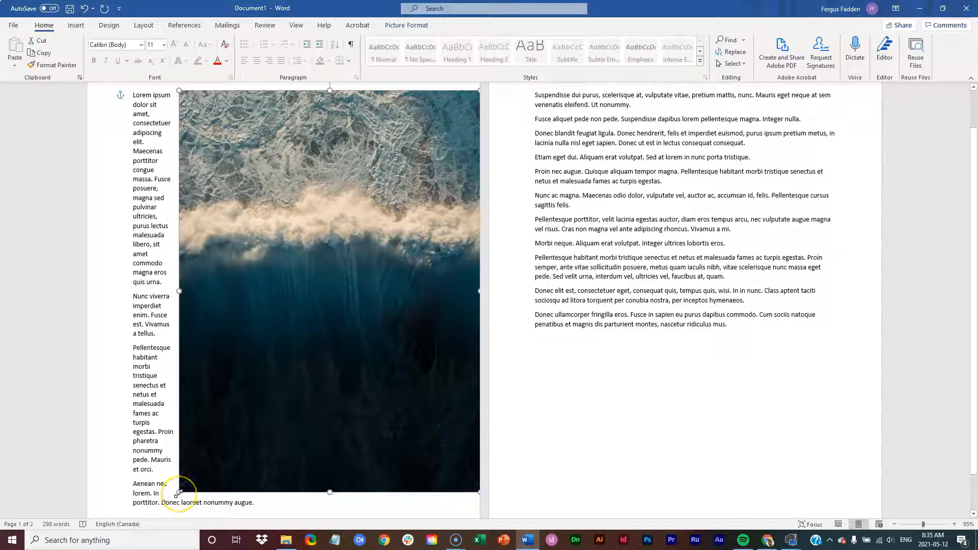
mouse_move(179, 494)
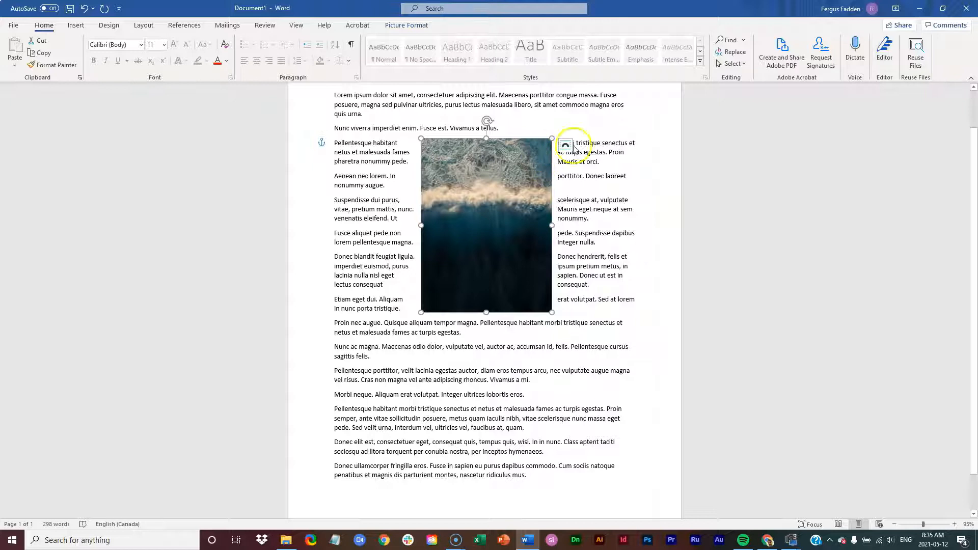
- Apply Tight wrapping so paragraphs hug both sides of the photo, then pick Through
click(567, 145)
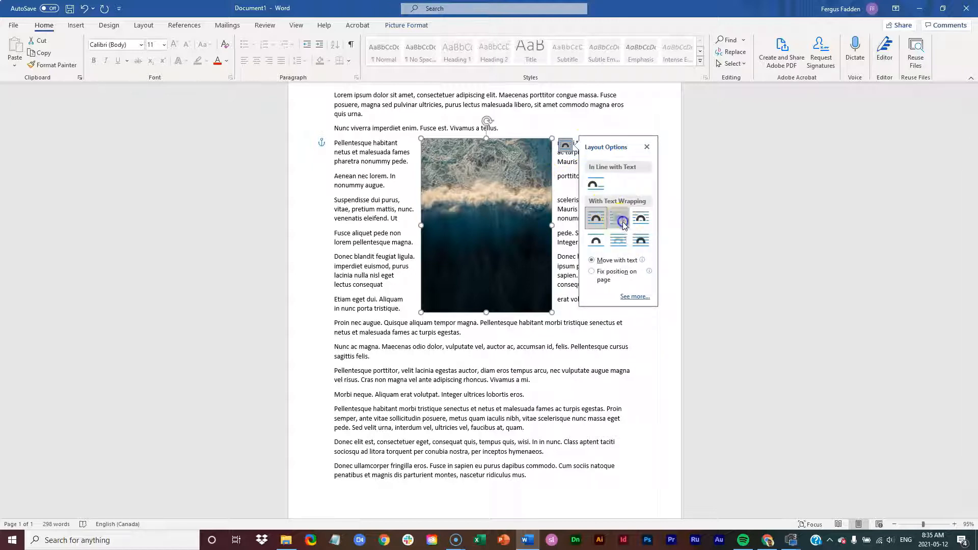
click(619, 218)
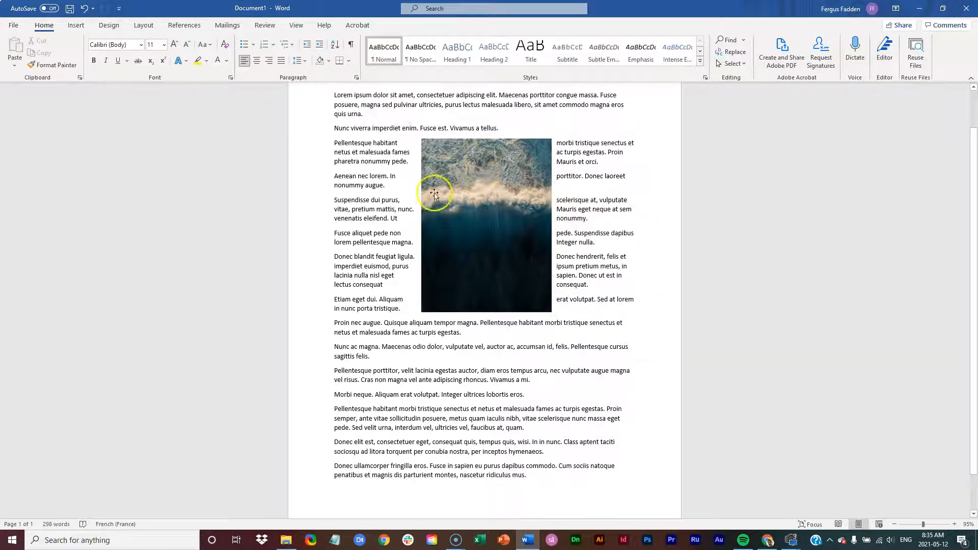
mouse_move(526, 144)
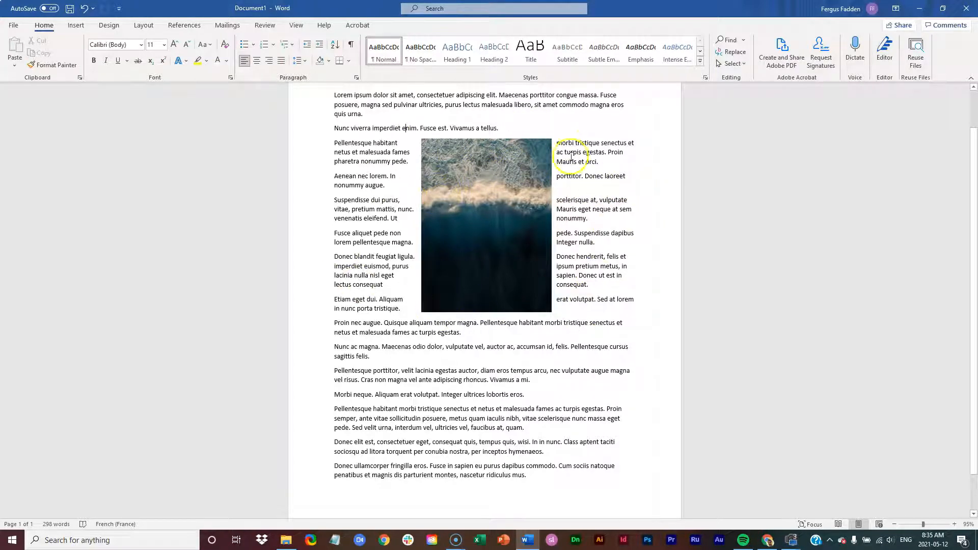
click(487, 224)
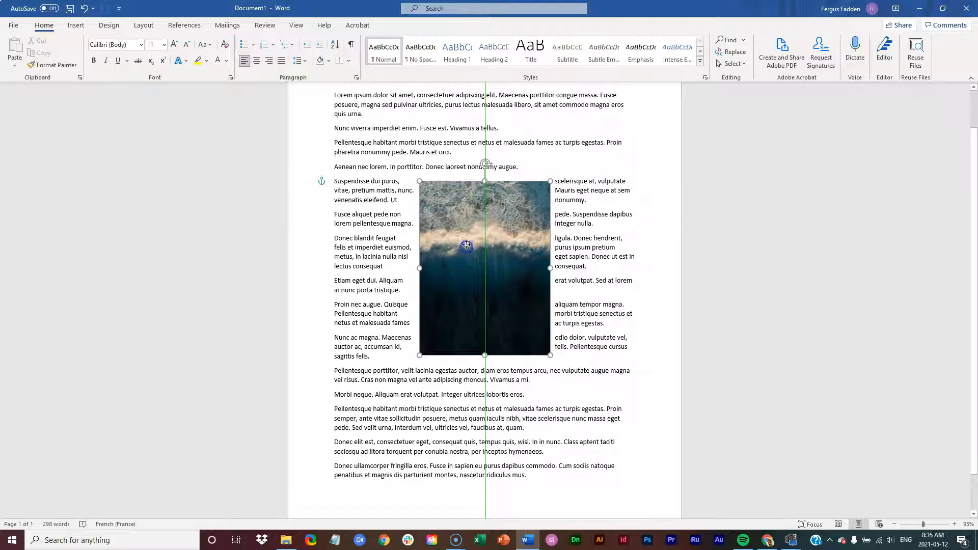
click(562, 190)
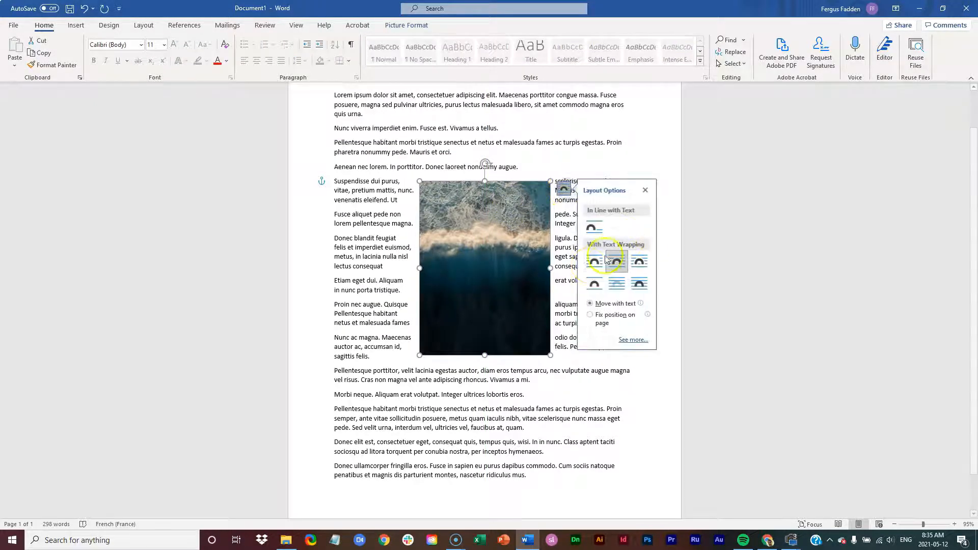
click(594, 260)
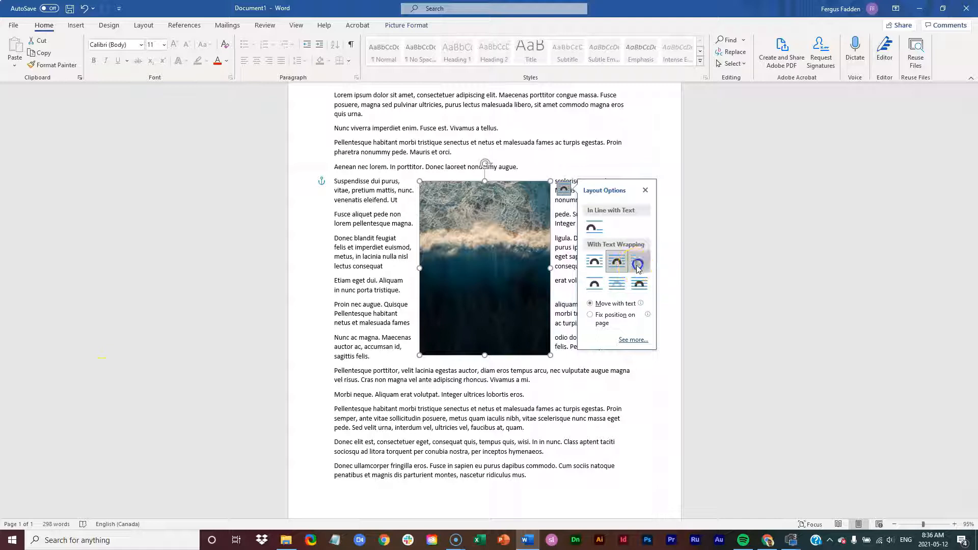
- Try Through wrapping, then set the photo back to Square with text on both sides
click(639, 260)
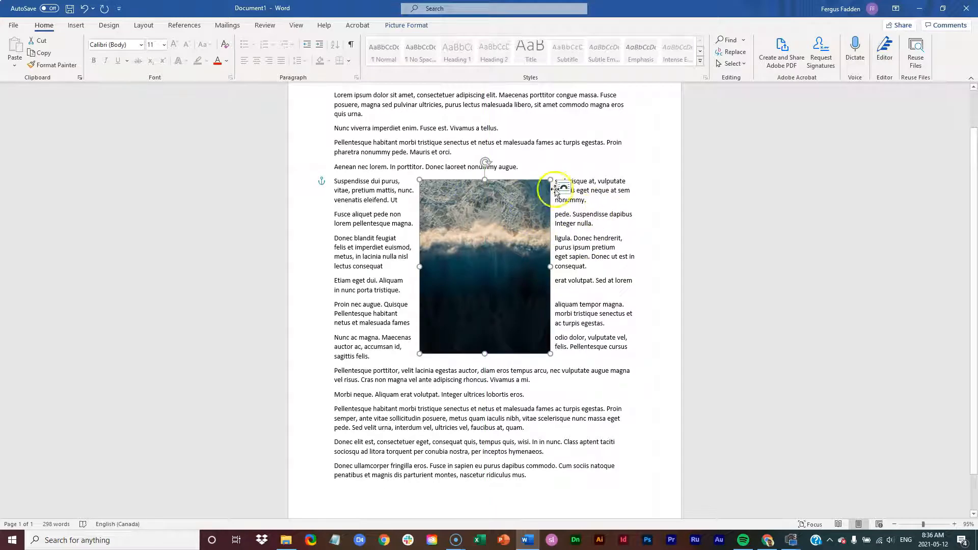
click(563, 189)
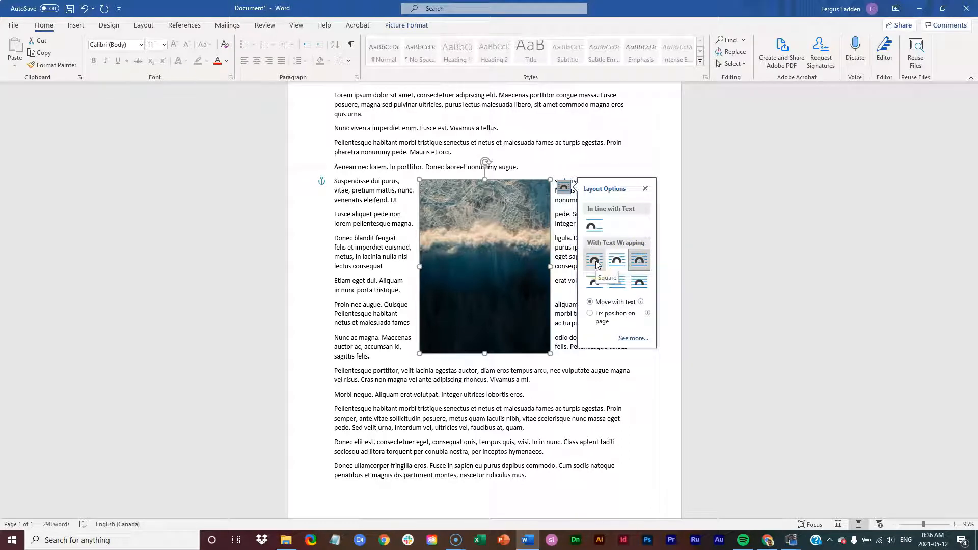
click(594, 260)
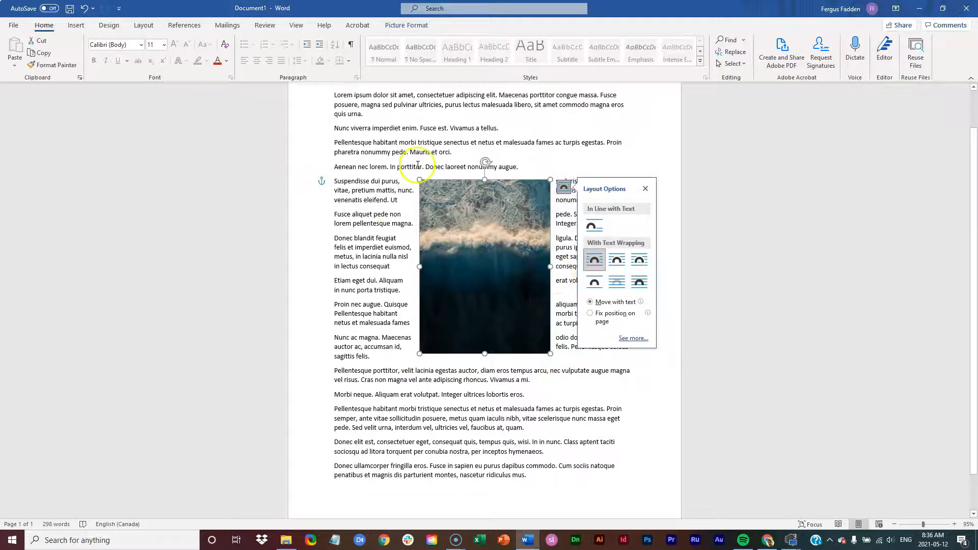
mouse_move(562, 359)
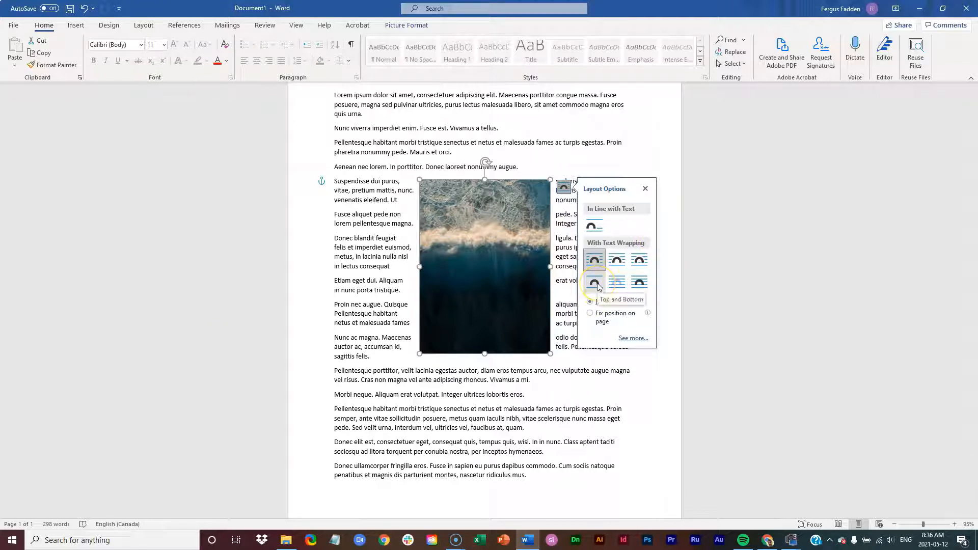
- Apply Top and Bottom wrapping and enlarge the photo so text sits only above and below
click(594, 281)
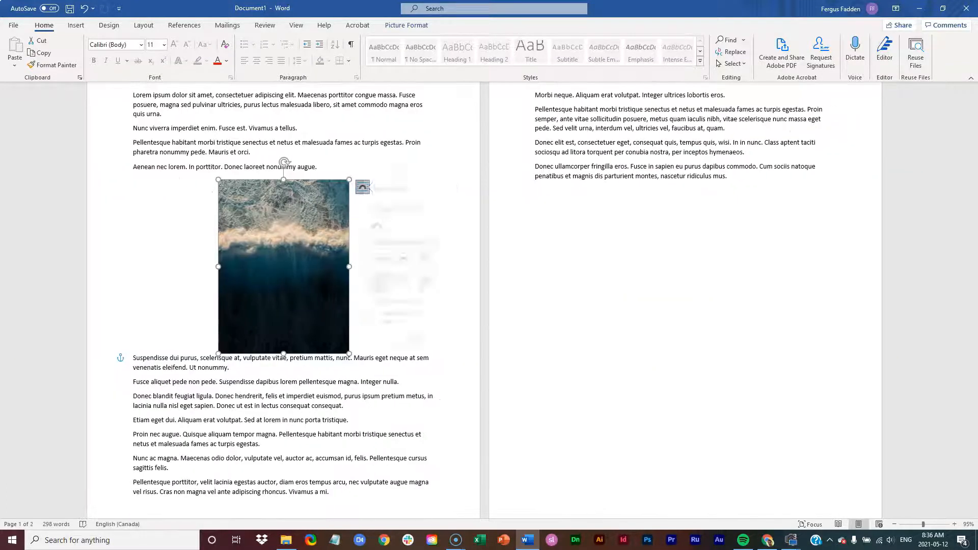
click(363, 186)
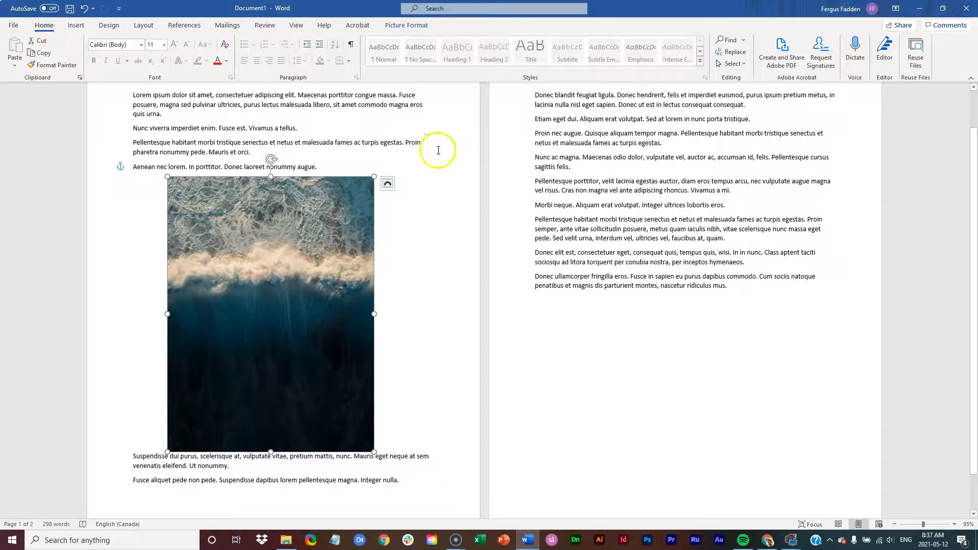
mouse_move(388, 184)
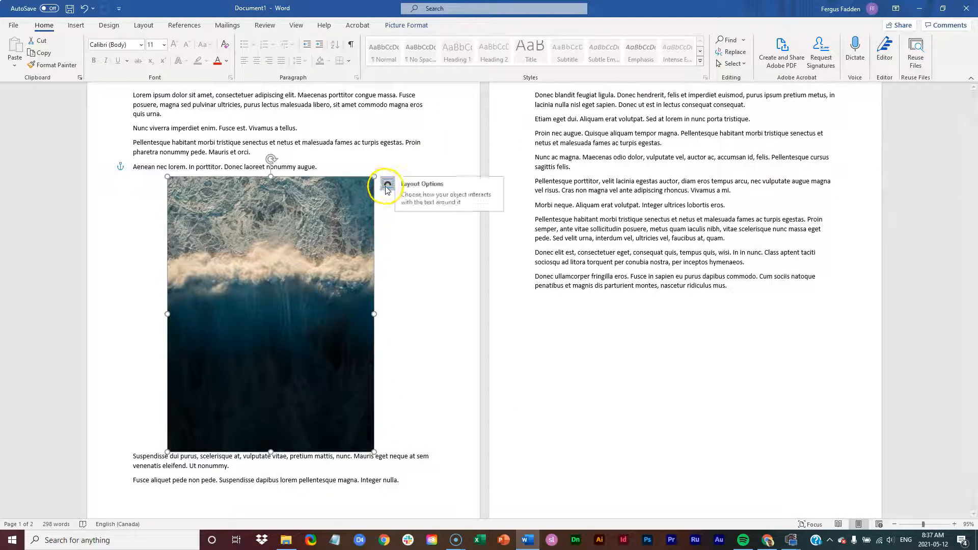
- Set the ocean photo to Behind Text and stretch it to cover most of the page
click(388, 184)
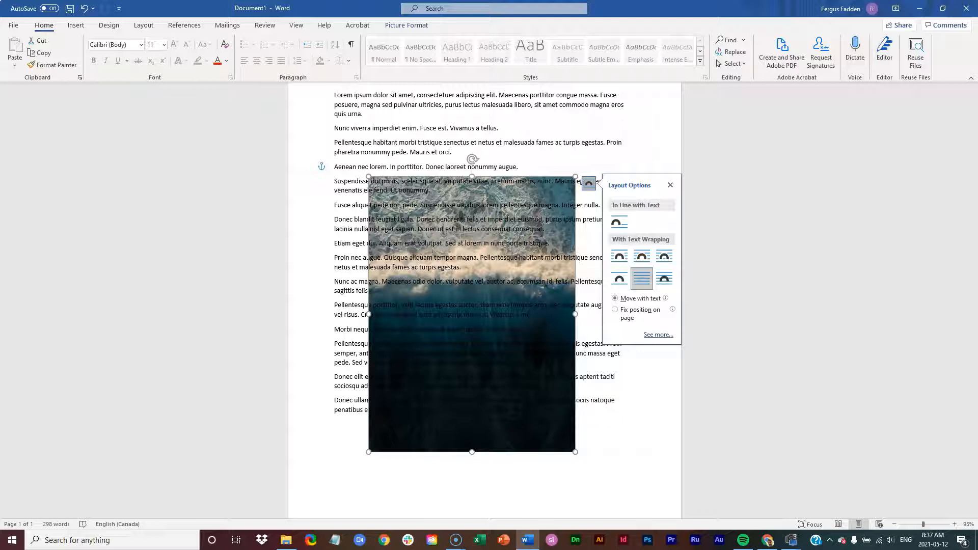
mouse_move(44, 306)
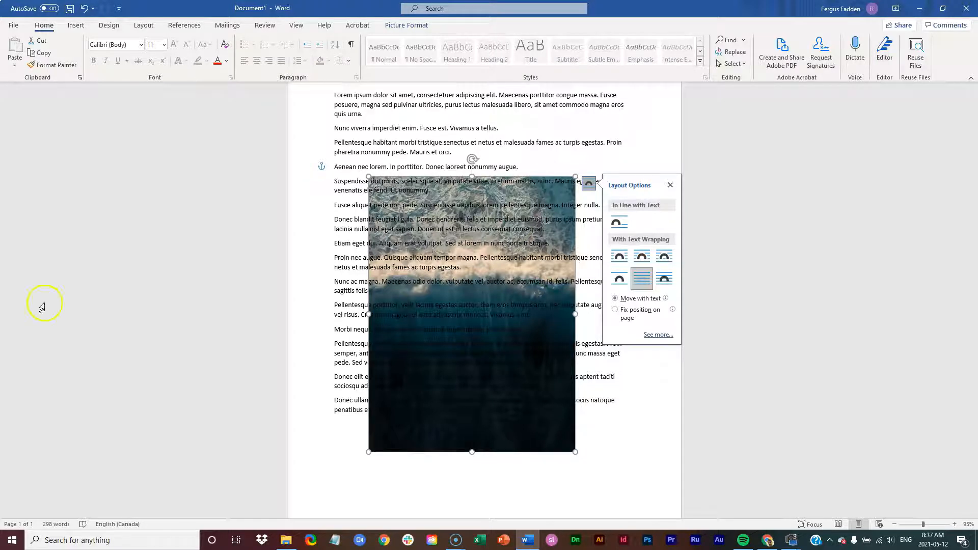
mouse_move(406, 452)
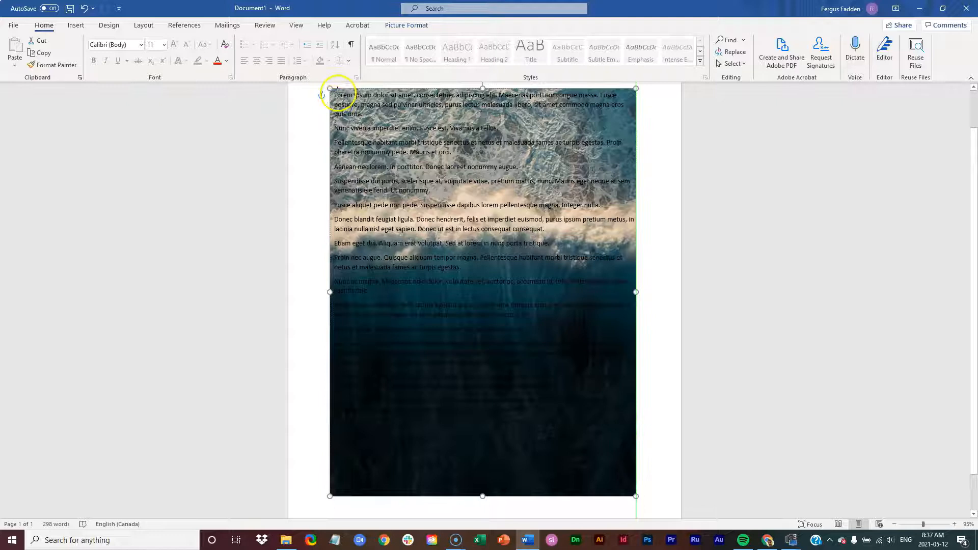
- Click into the paragraphs over the photo, then undo back to the Top and Bottom layout
click(346, 115)
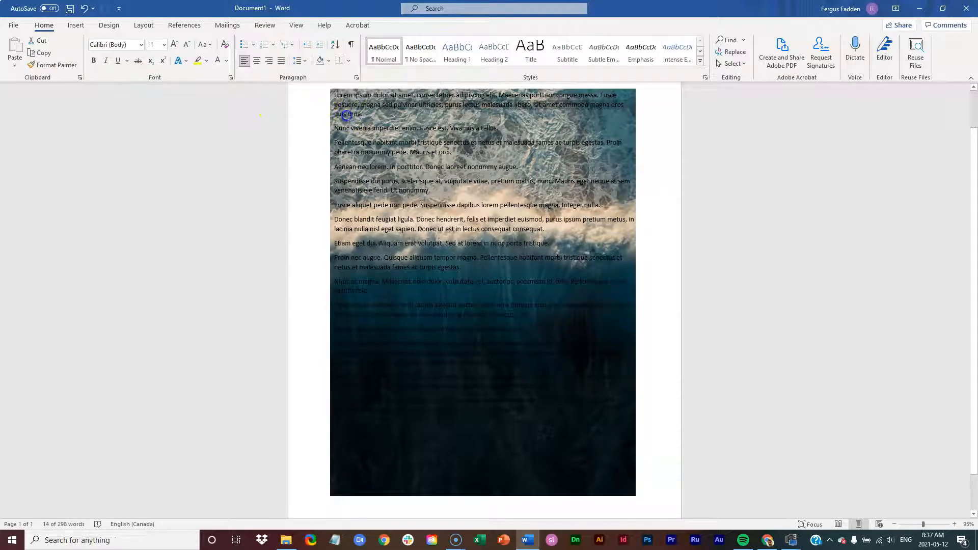
click(522, 404)
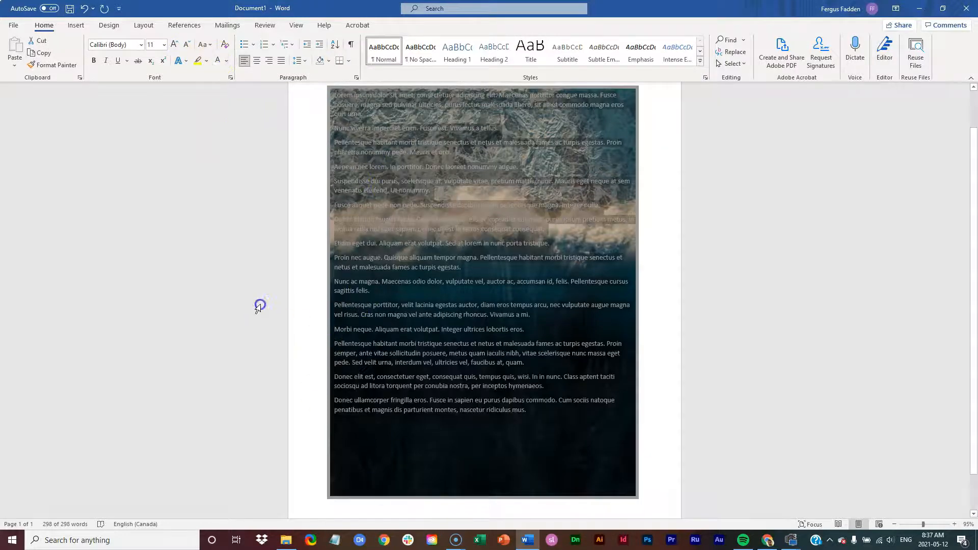
click(577, 233)
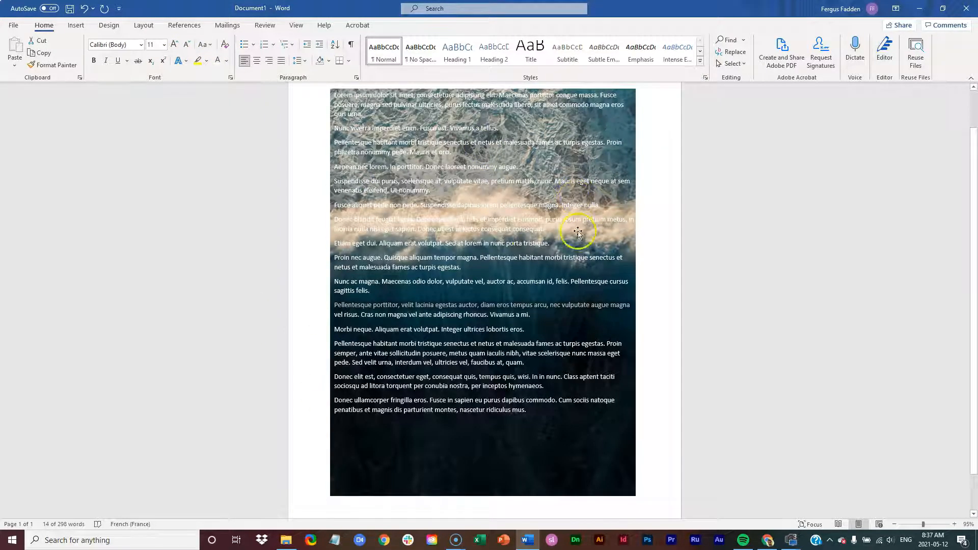
mouse_move(685, 394)
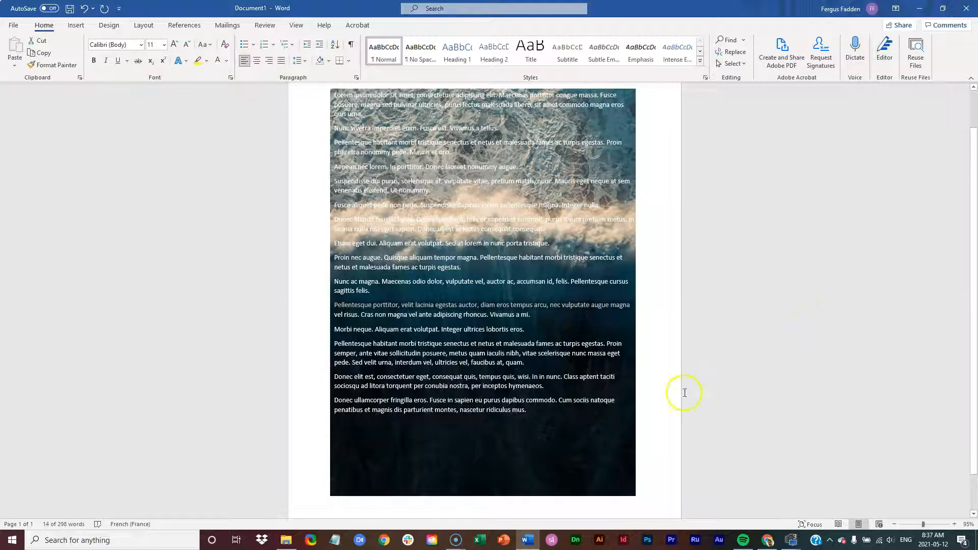
mouse_move(587, 423)
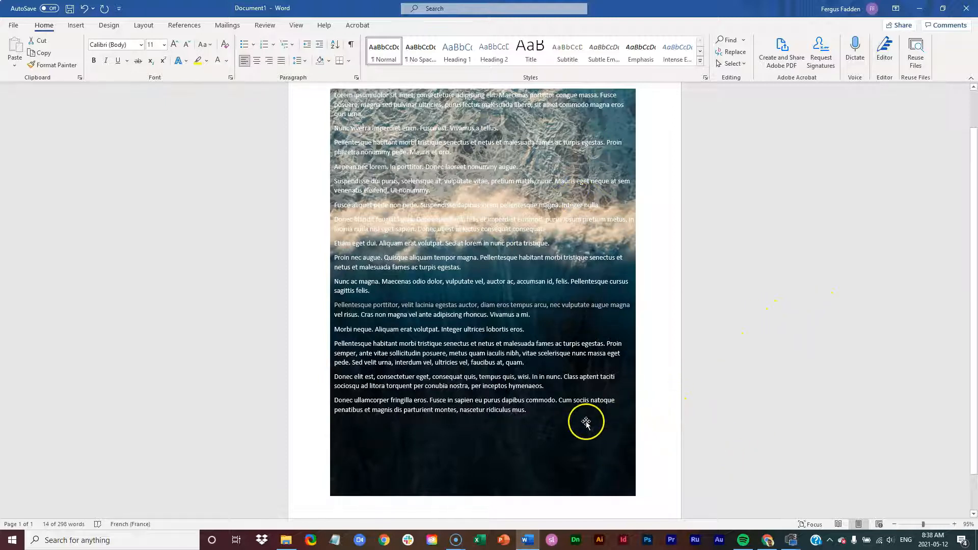
mouse_move(387, 186)
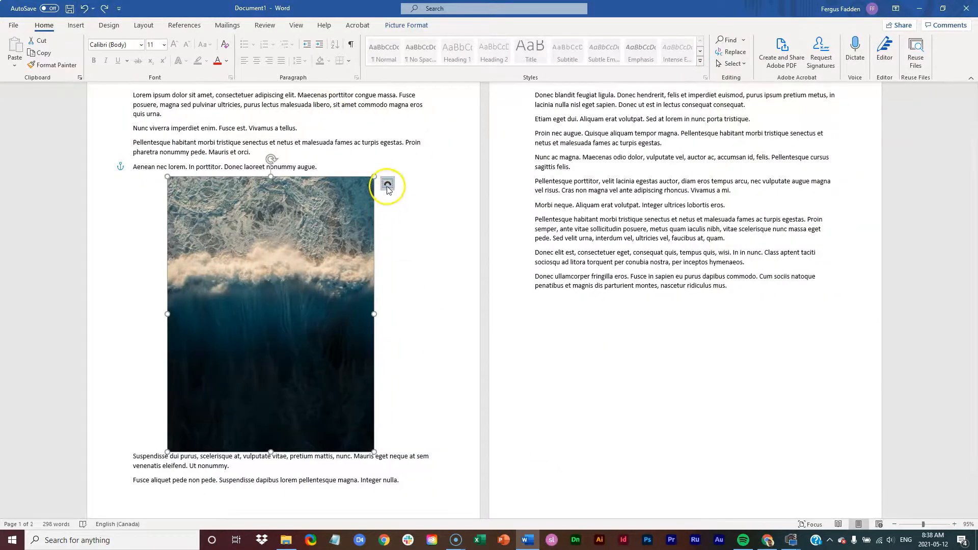
- Set the ocean photo to In Front of Text so it covers part of the paragraphs
click(387, 184)
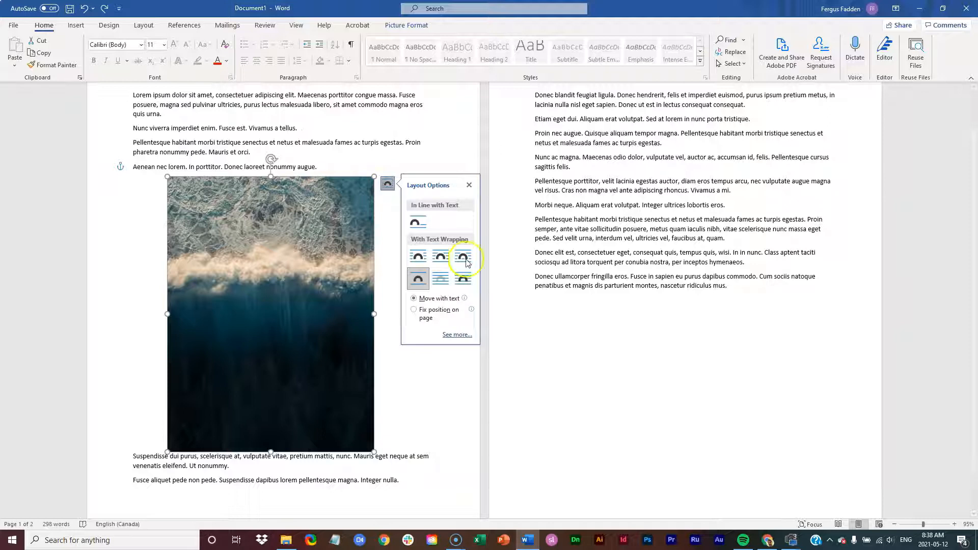
mouse_move(463, 279)
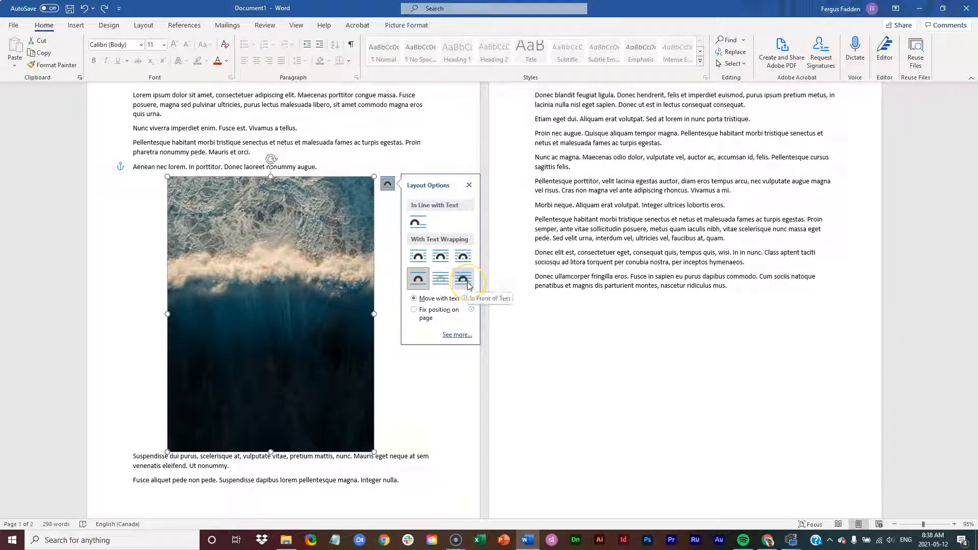
click(463, 278)
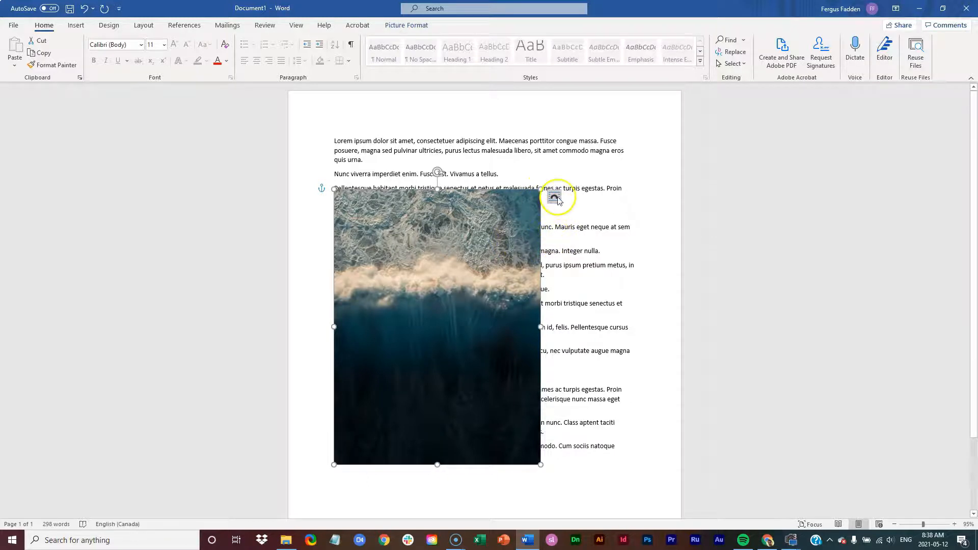
mouse_move(555, 199)
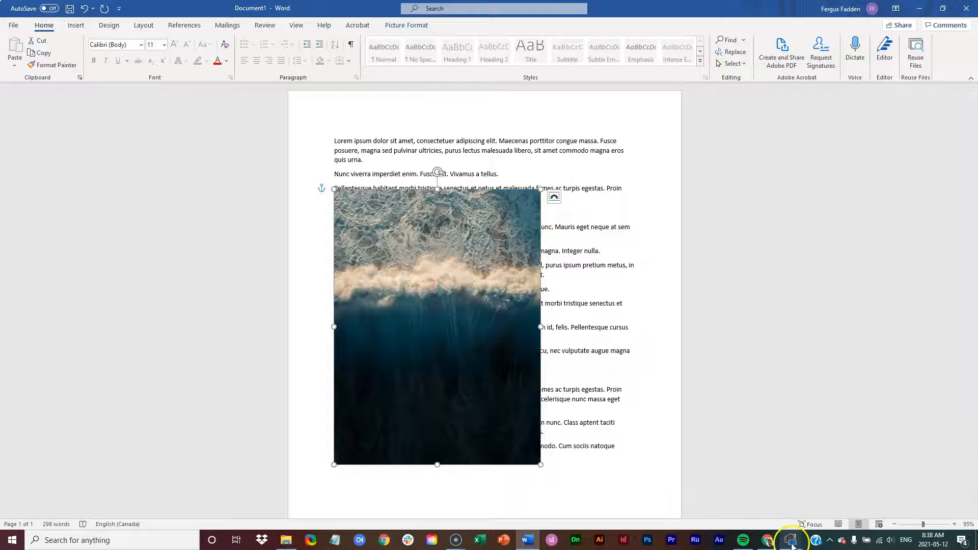
click(791, 540)
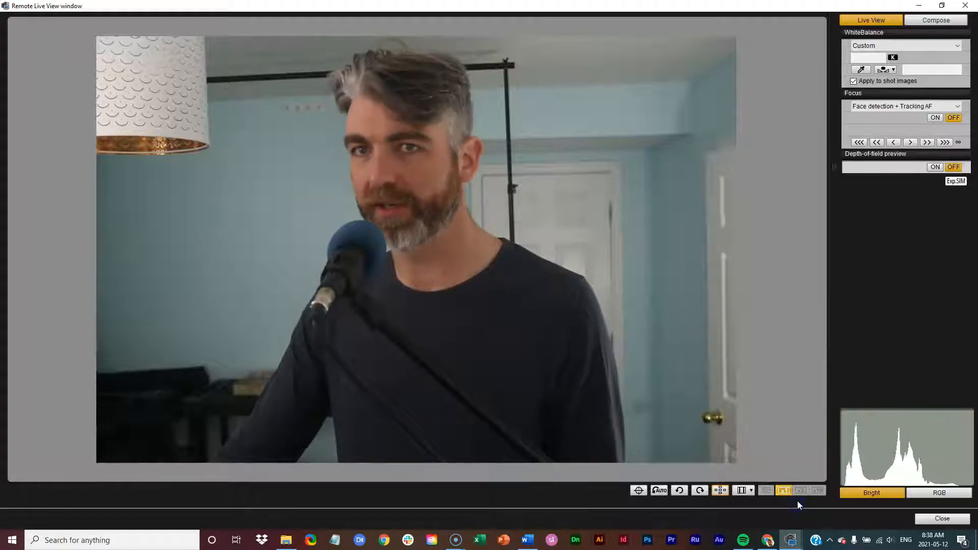